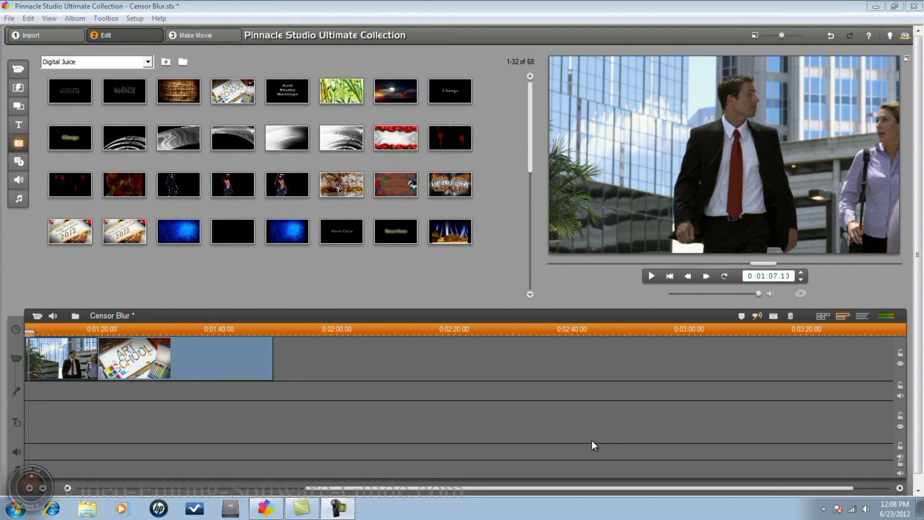
mouse_move(57, 336)
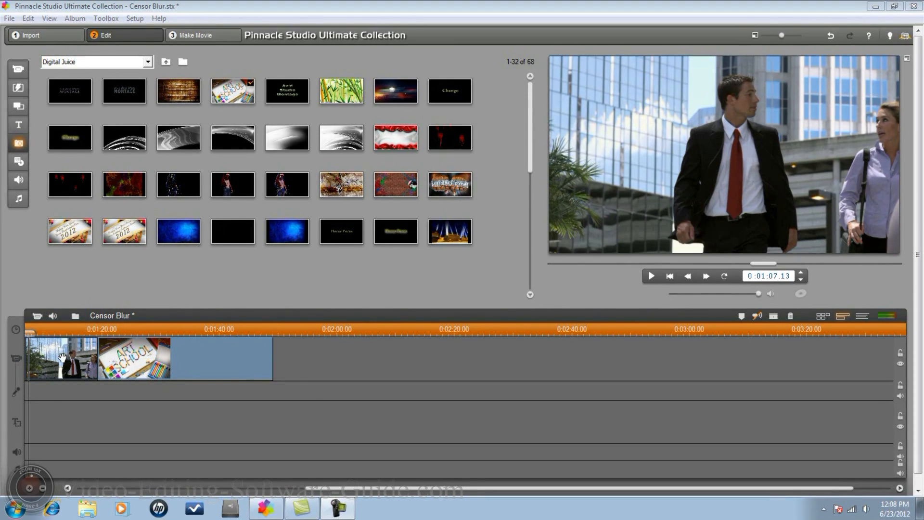
mouse_move(66, 365)
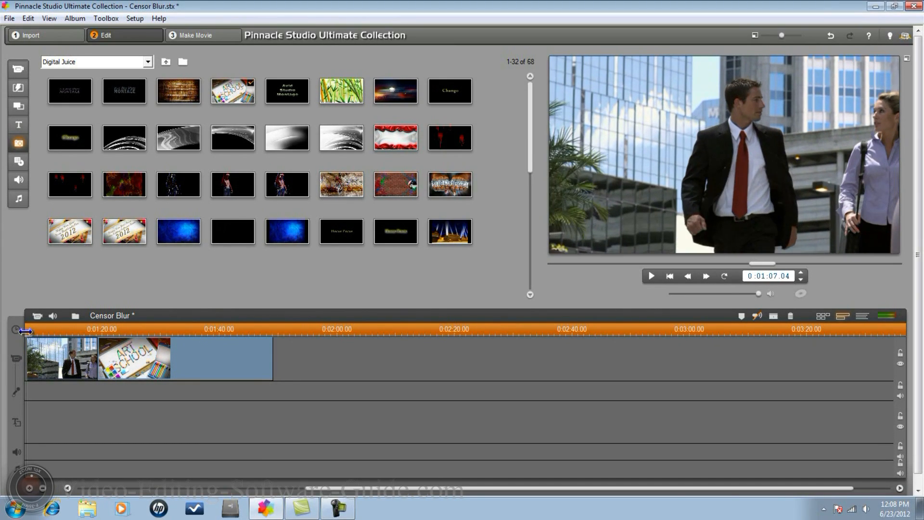
mouse_move(25, 429)
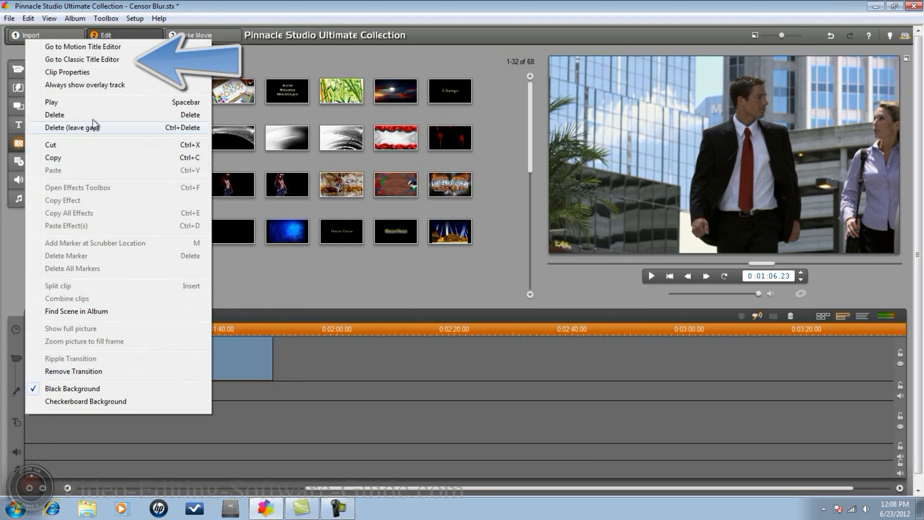
mouse_move(92, 67)
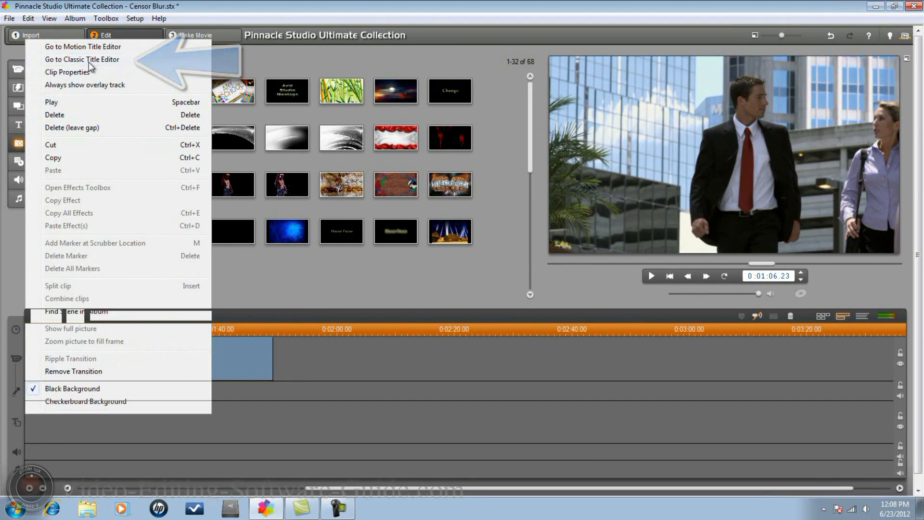
Open the Classic Title Editor to start a new title.
left_click(86, 59)
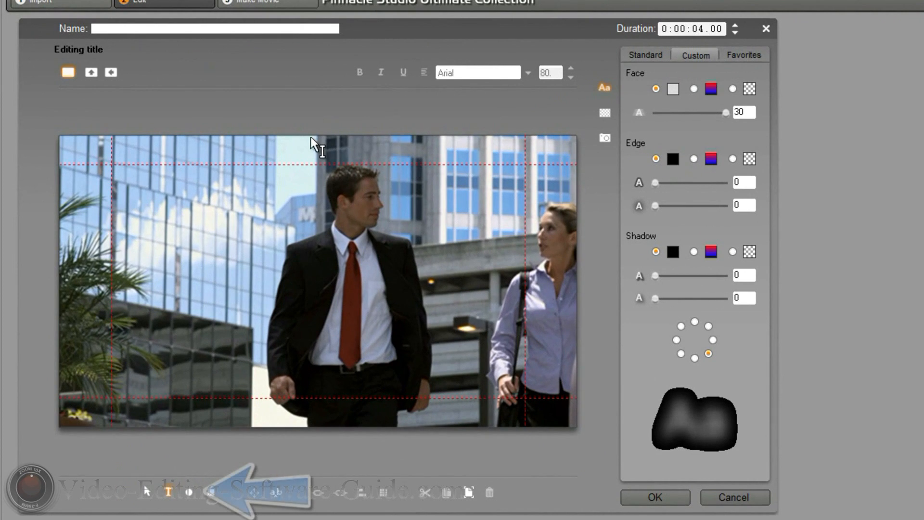
mouse_move(193, 500)
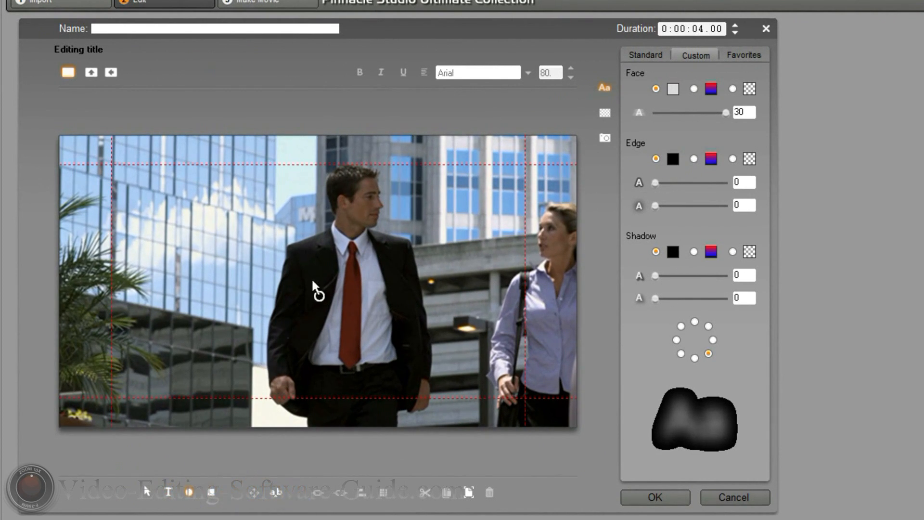
mouse_move(349, 198)
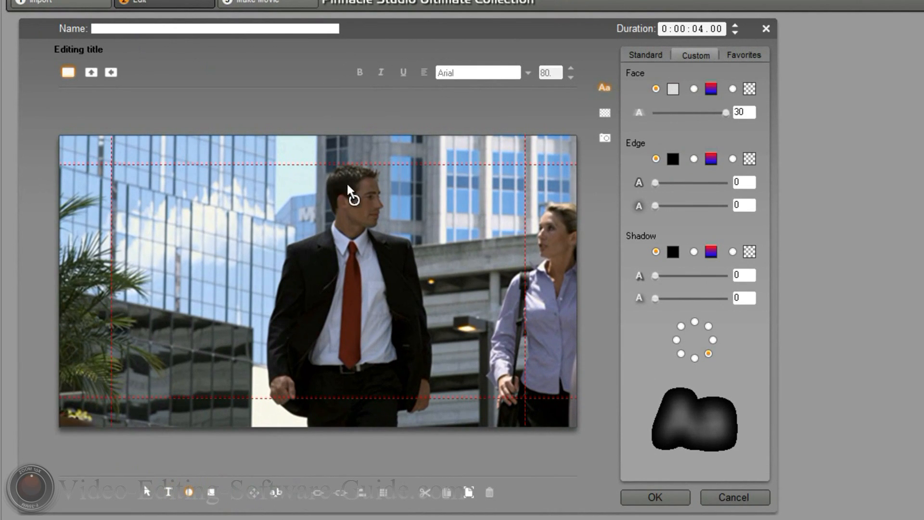
mouse_move(333, 183)
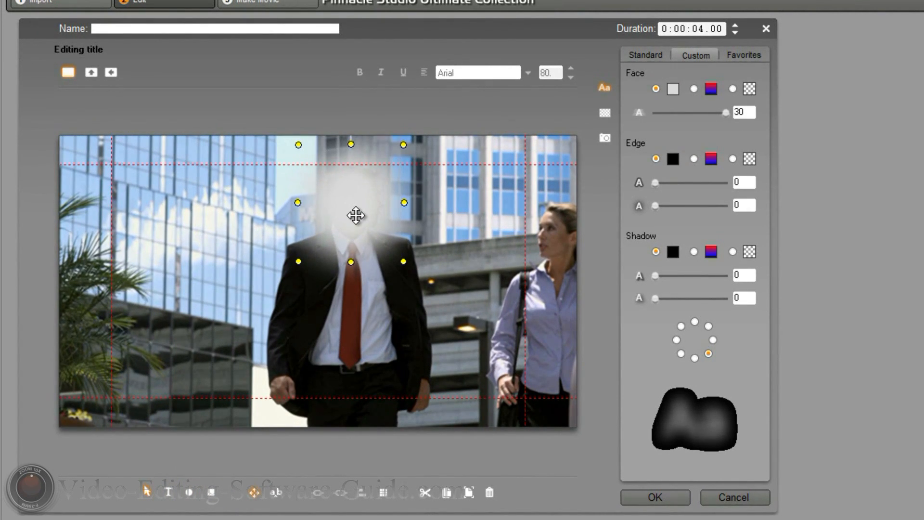
mouse_move(629, 96)
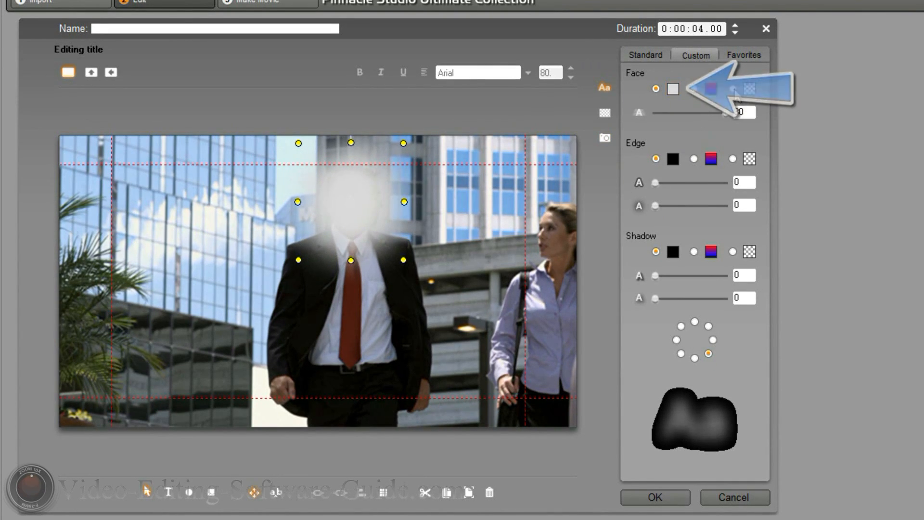
Give the ellipse a solid black face and set the face blur back to 30.
left_click(732, 89)
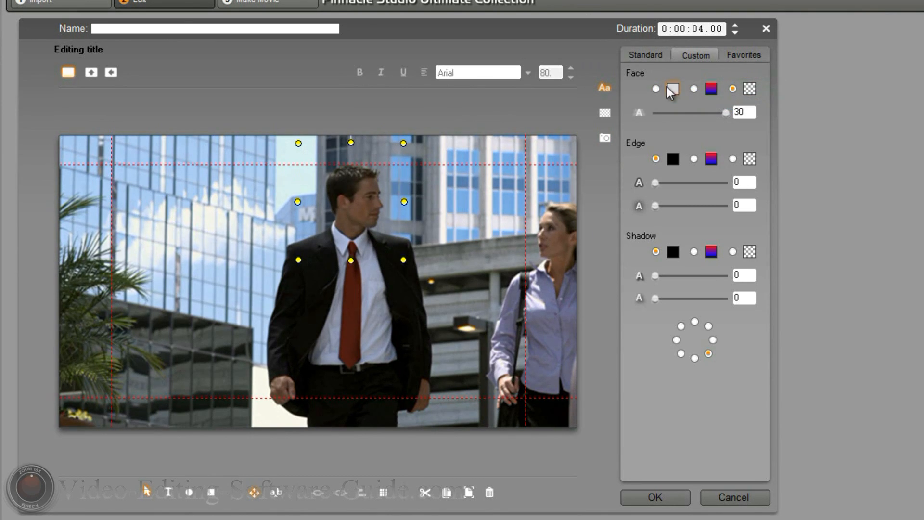
left_click(654, 89)
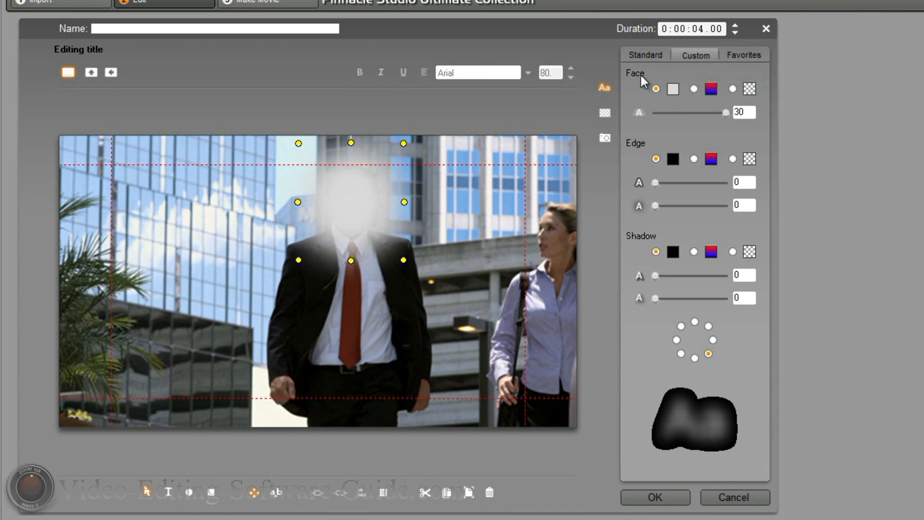
left_click(673, 89)
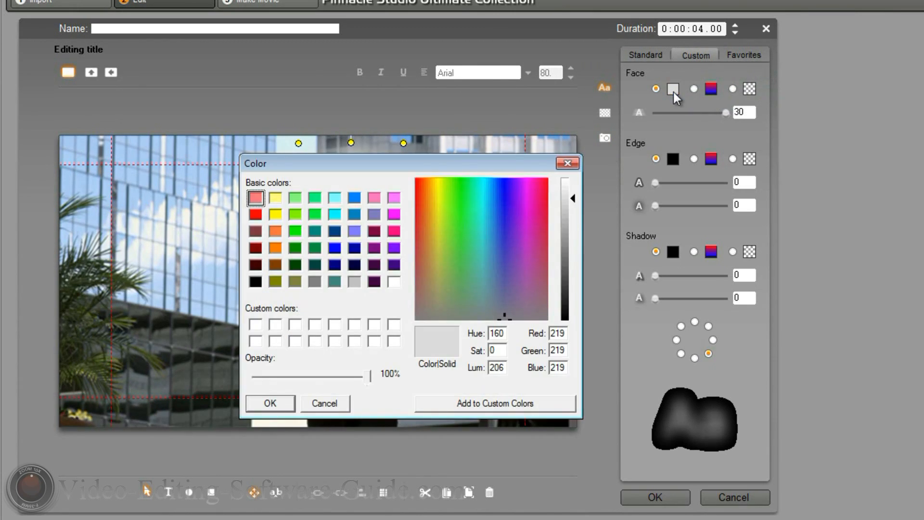
left_click(256, 281)
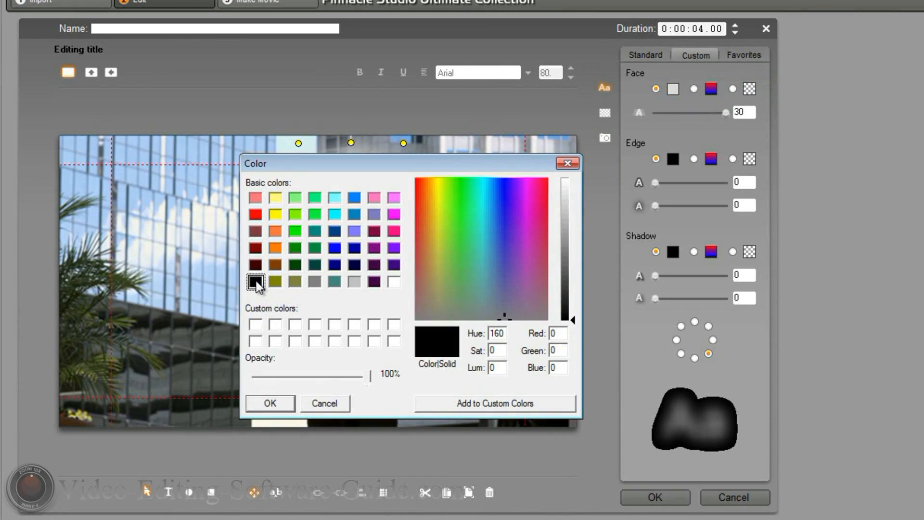
left_click(270, 402)
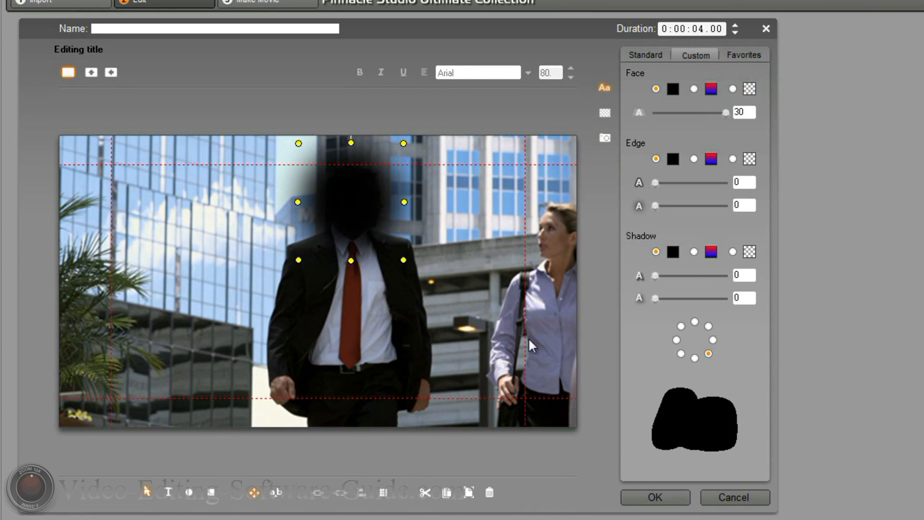
mouse_move(653, 216)
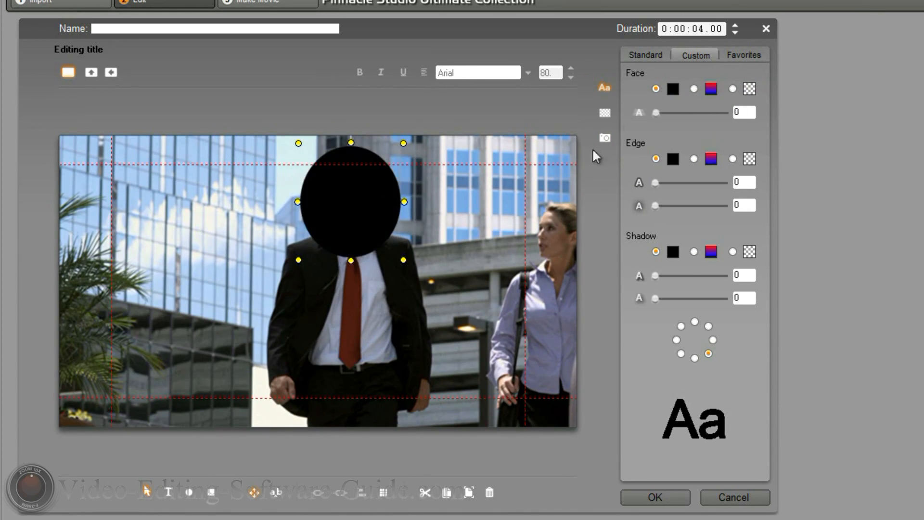
mouse_move(502, 214)
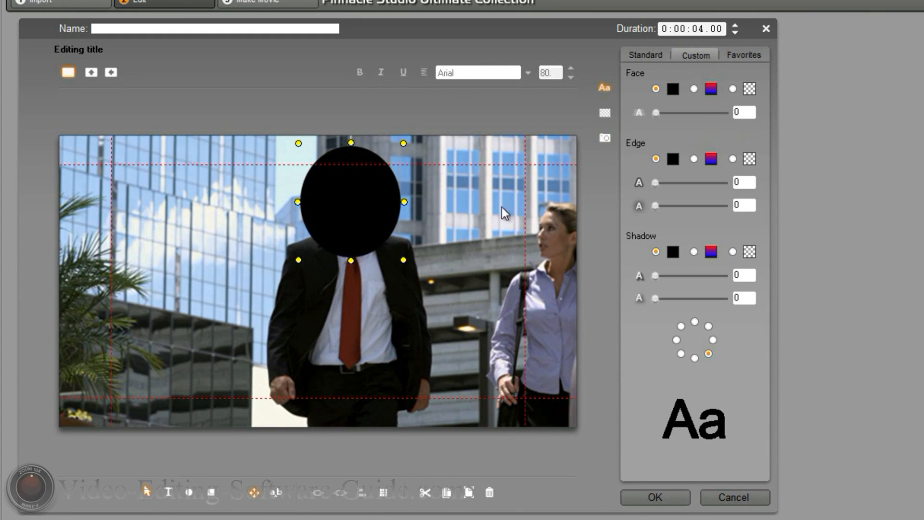
mouse_move(673, 127)
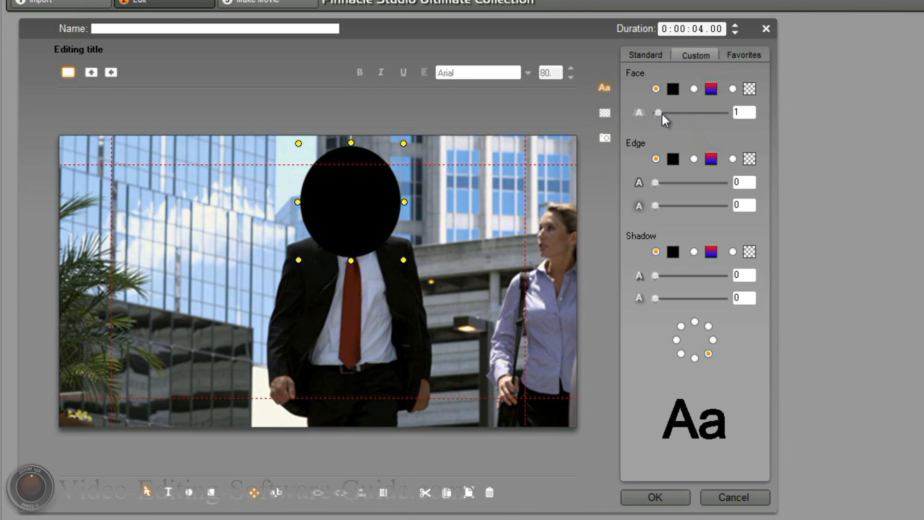
left_click_drag(658, 112, 707, 113)
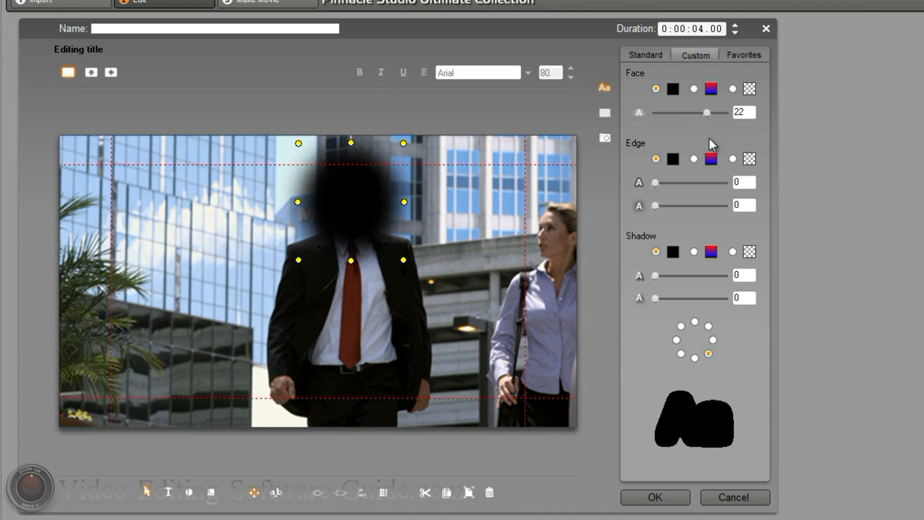
left_click_drag(706, 113, 726, 113)
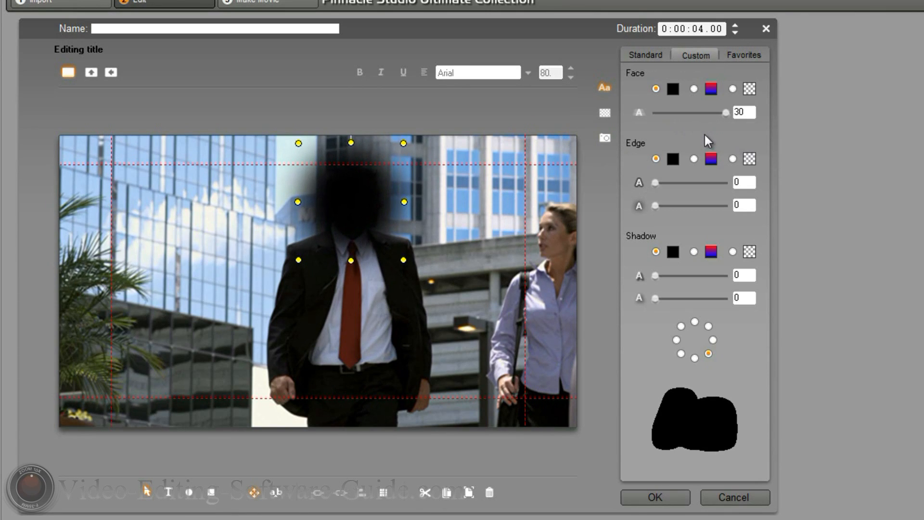
mouse_move(443, 206)
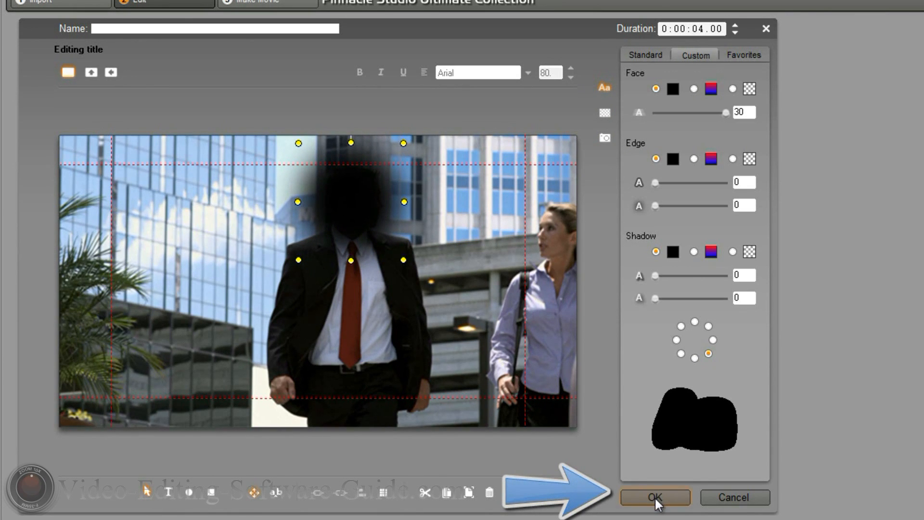
Accept the blur title and stretch its clip to the end of the street clip.
left_click(655, 497)
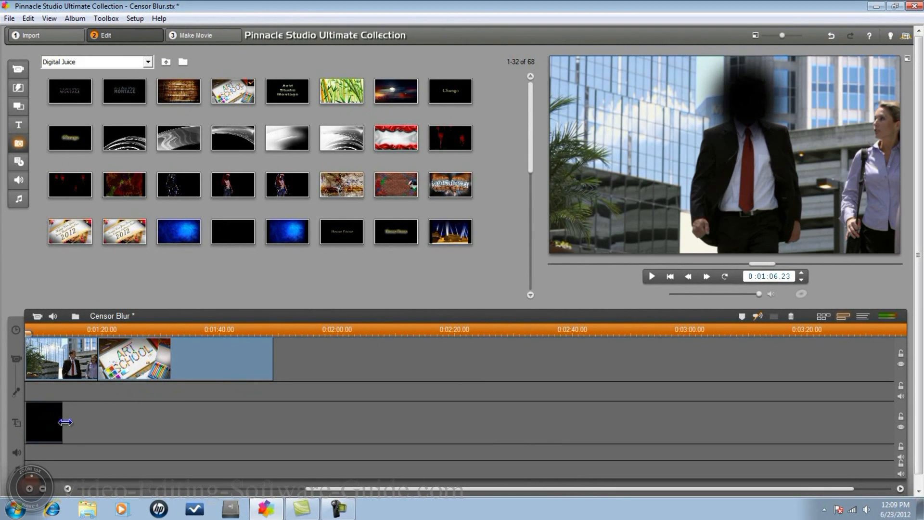
left_click_drag(63, 422, 97, 421)
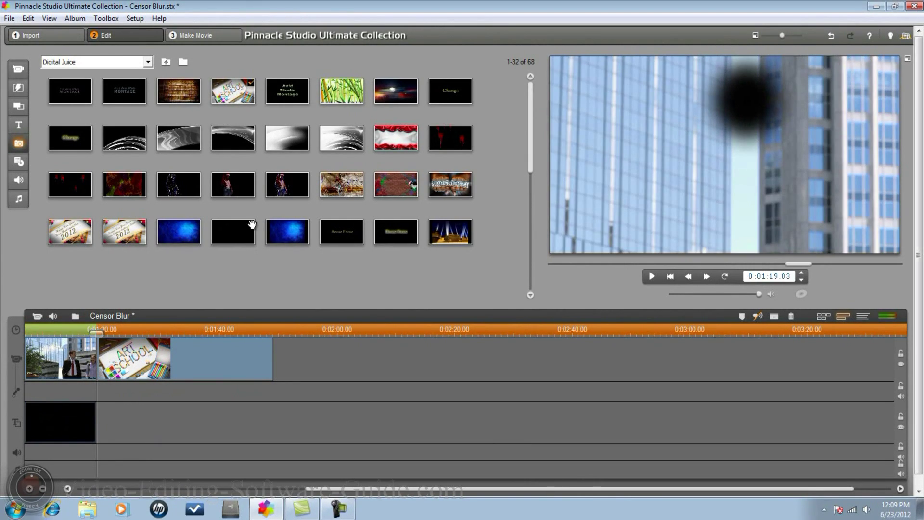
mouse_move(58, 424)
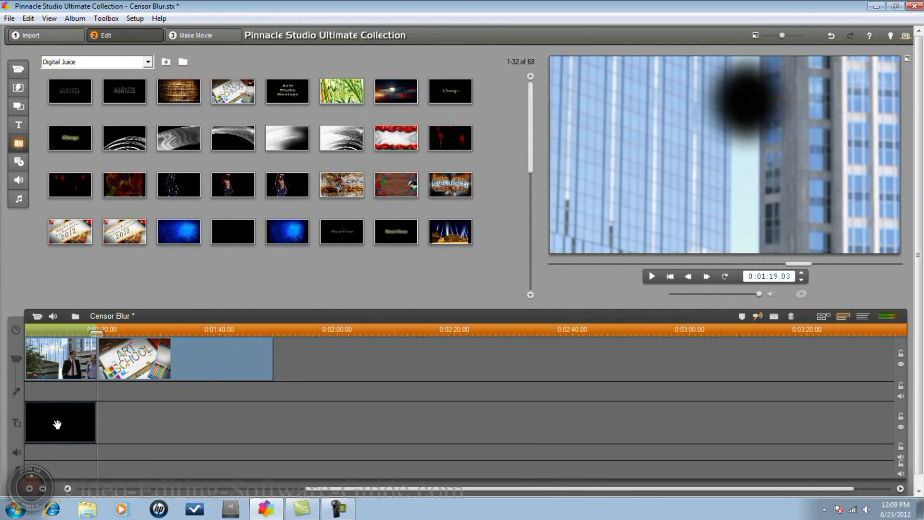
Apply the Studio HD RTFx Picture-in-Picture effect to the blur title clip.
right_click(58, 421)
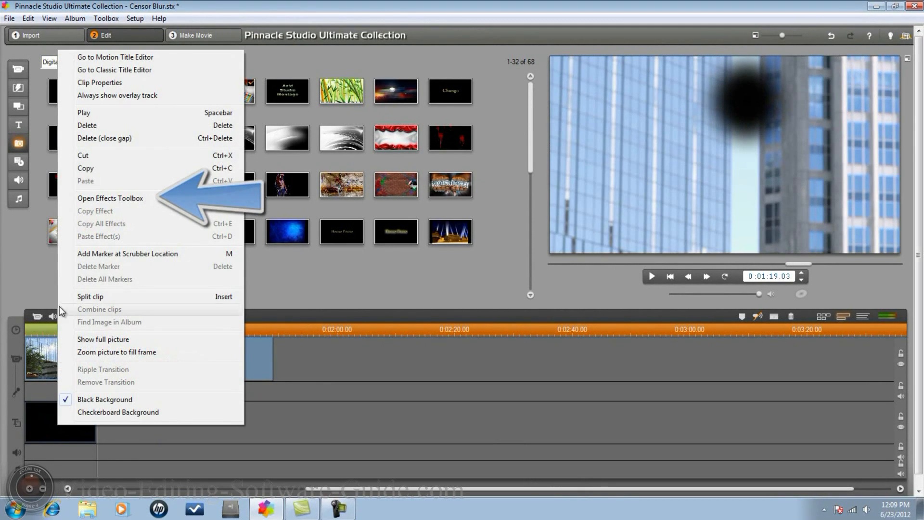
left_click(110, 197)
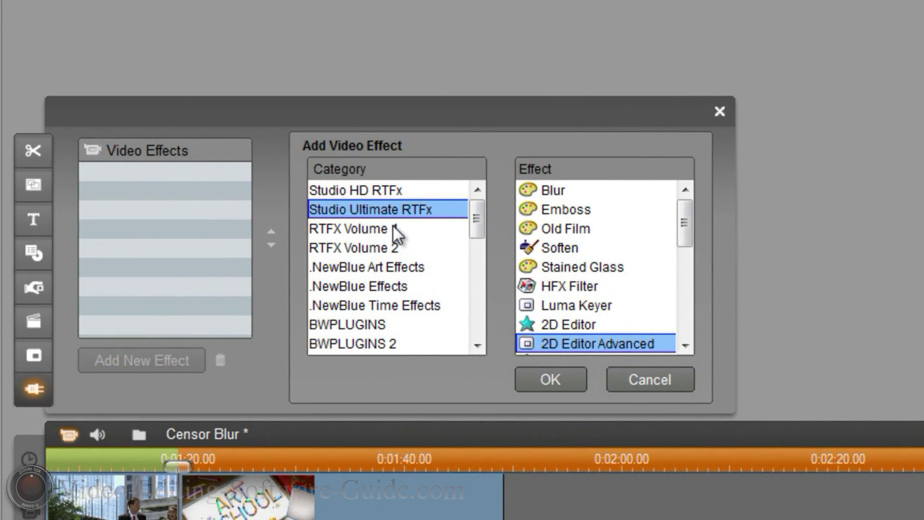
mouse_move(375, 204)
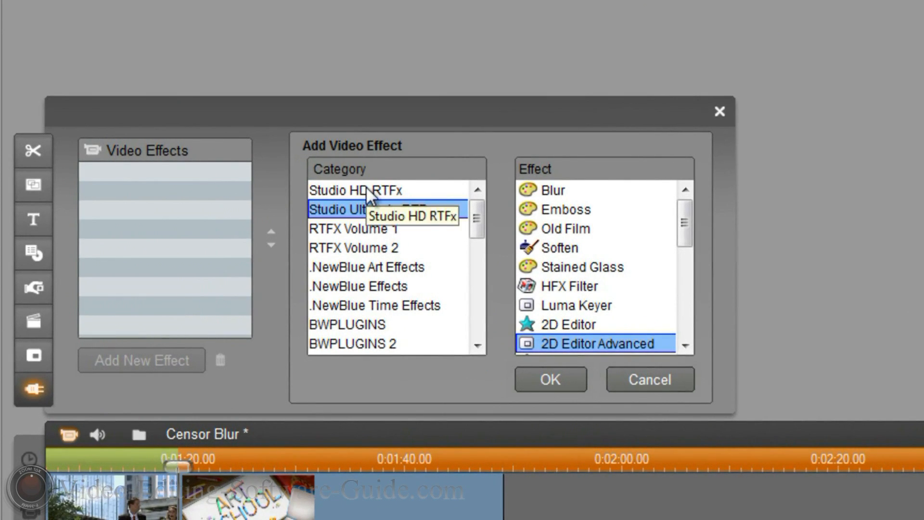
left_click(355, 190)
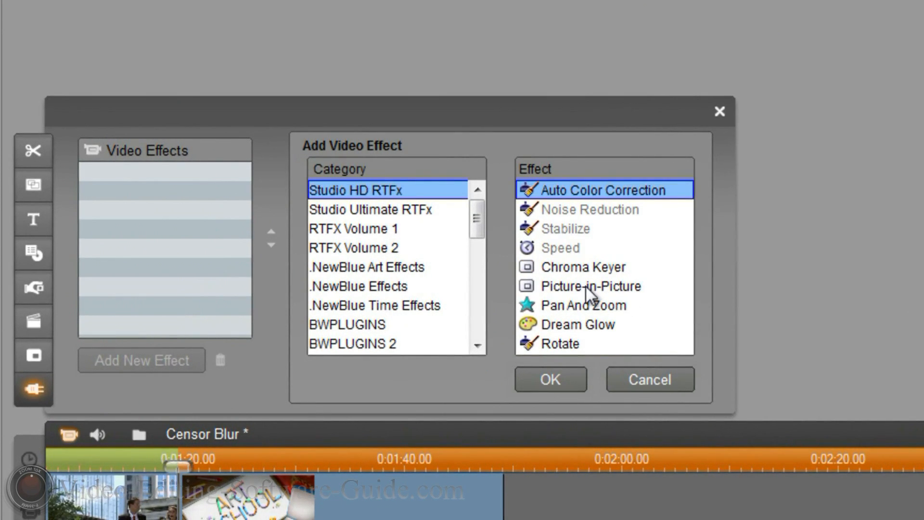
mouse_move(589, 293)
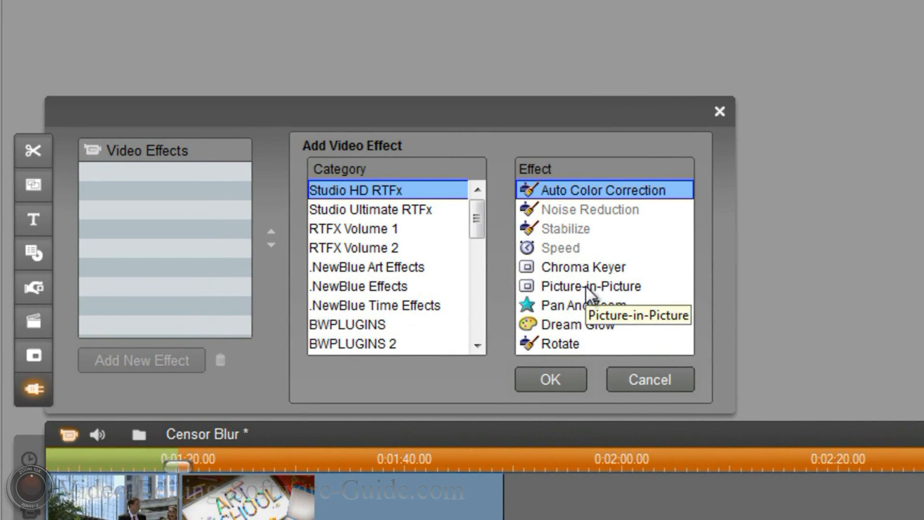
left_click(592, 286)
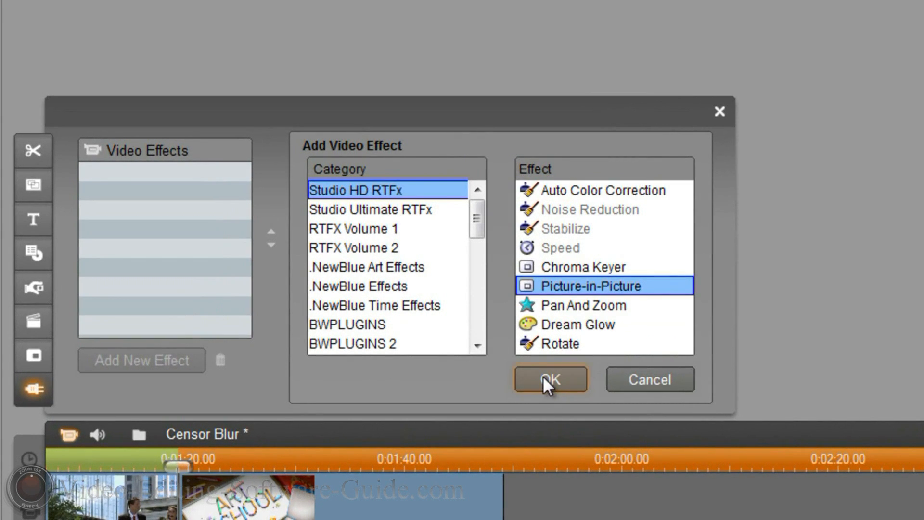
left_click(550, 379)
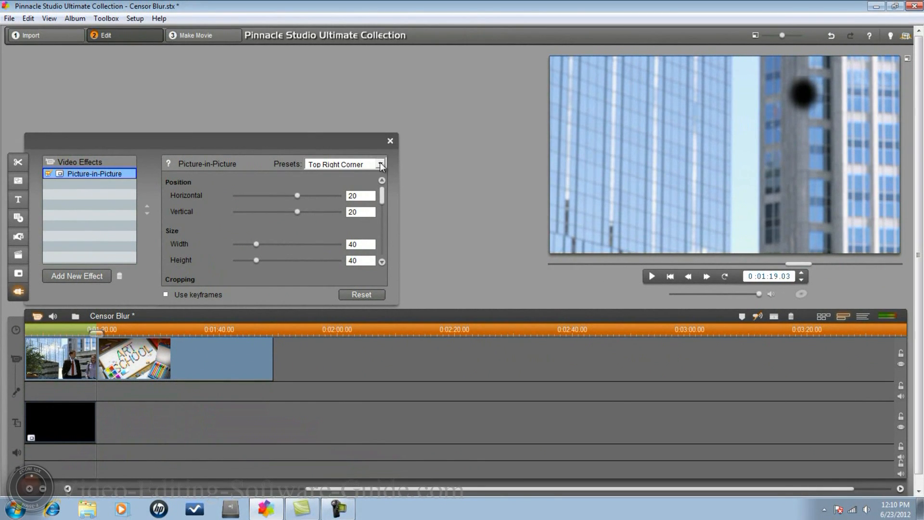
Choose the Full Screen preset for the Picture-in-Picture effect.
left_click(380, 164)
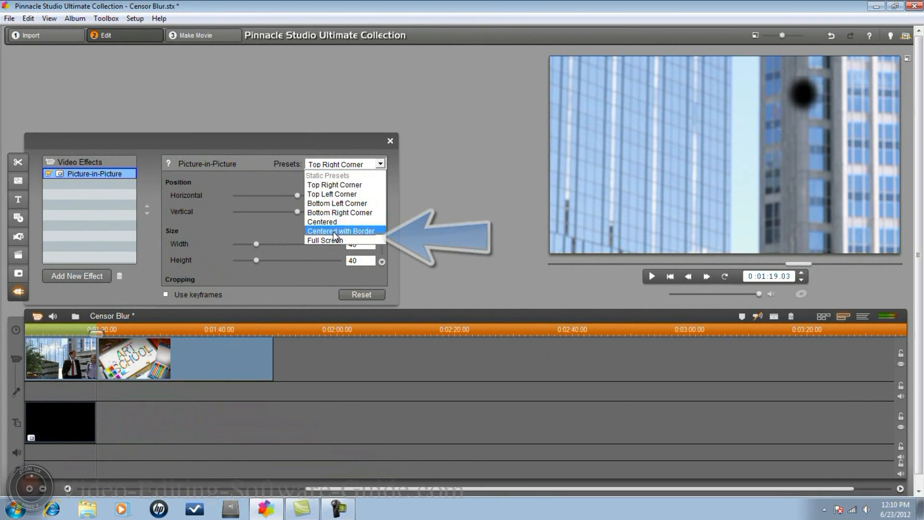
left_click(324, 240)
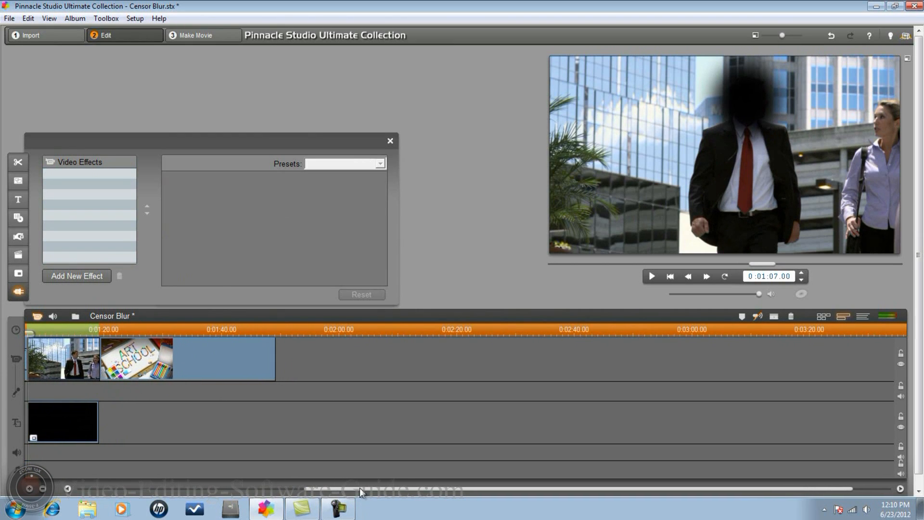
mouse_move(70, 415)
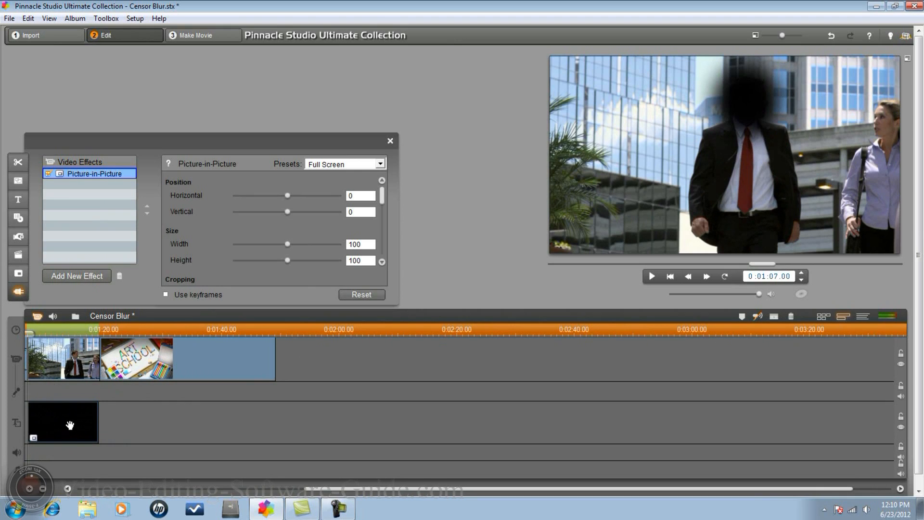
mouse_move(83, 185)
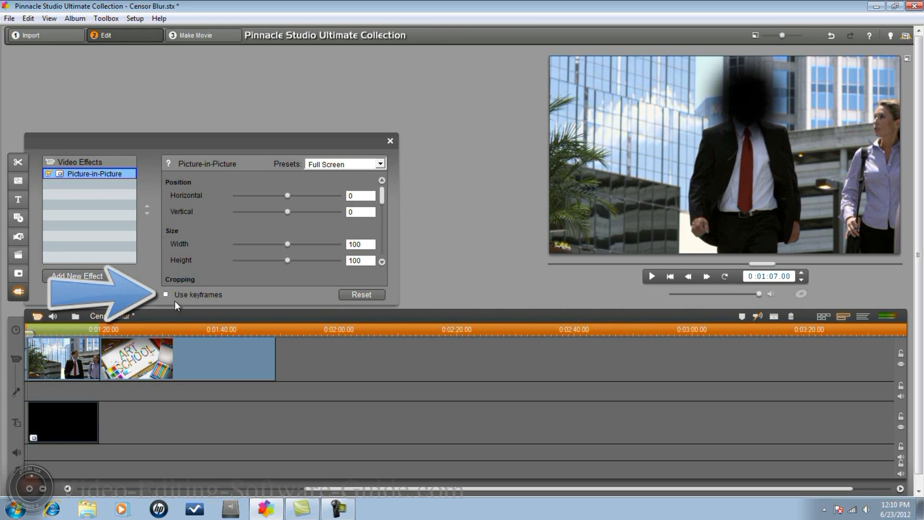
Turn on keyframes, step forward a frame, and offset horizontal and vertical to -1.
left_click(167, 294)
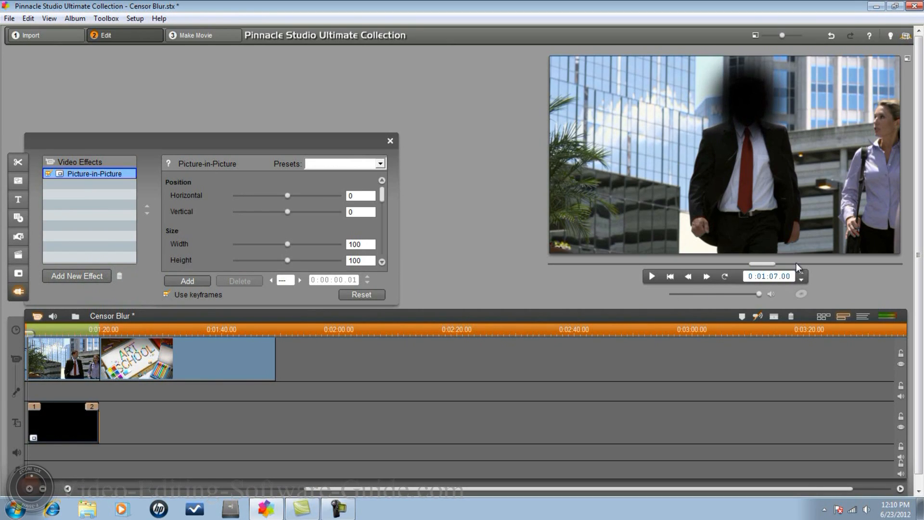
mouse_move(801, 274)
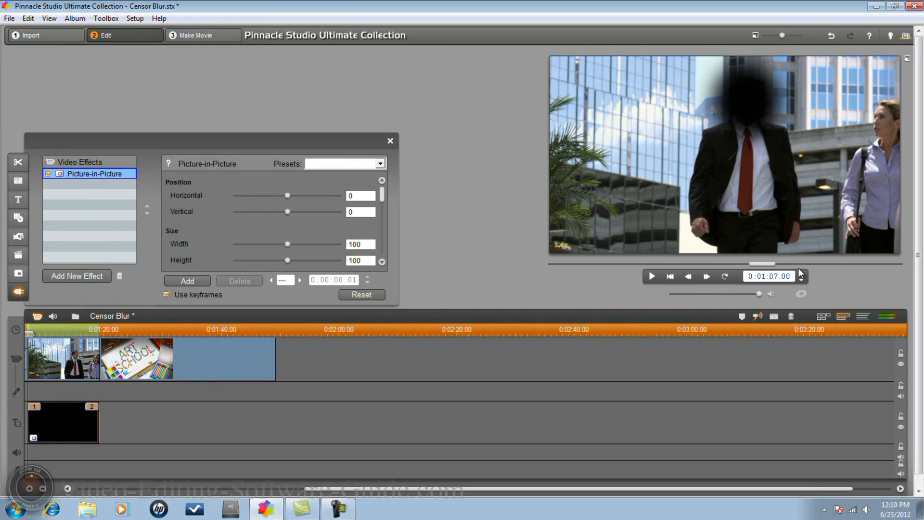
left_click(802, 273)
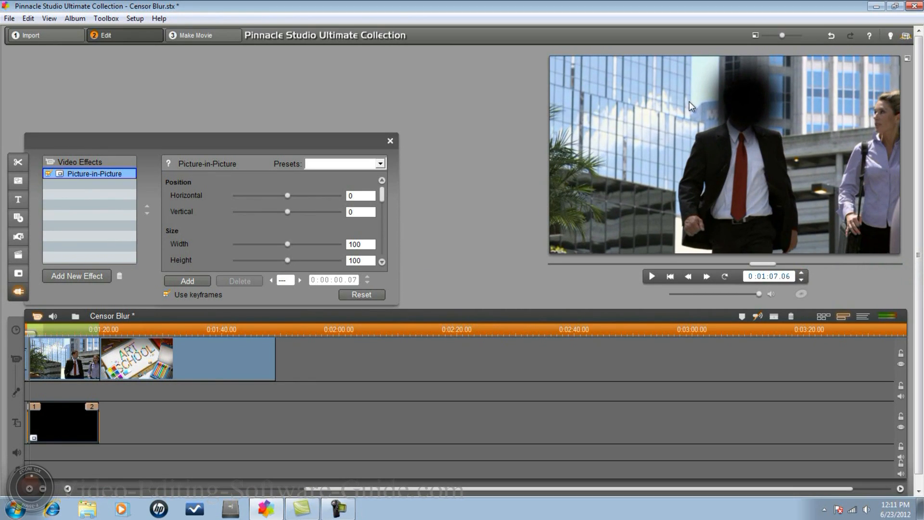
mouse_move(195, 222)
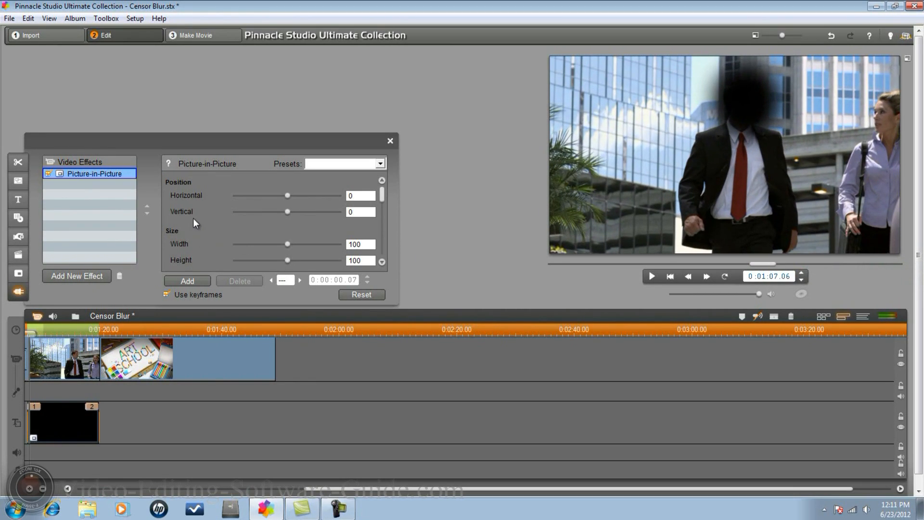
mouse_move(207, 246)
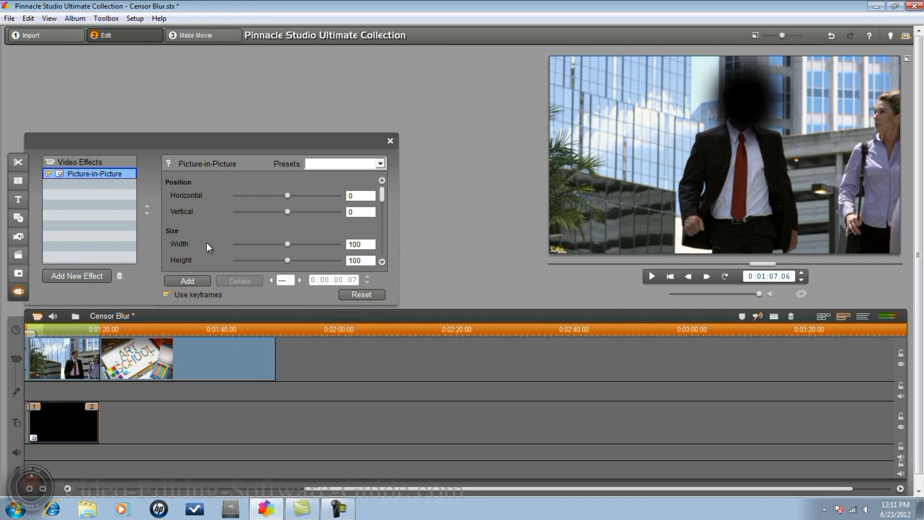
left_click(360, 195)
type("-1")
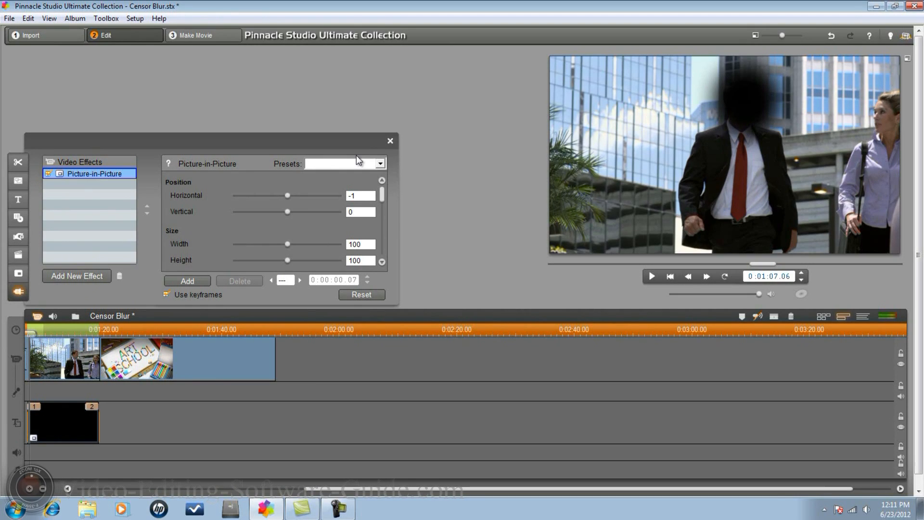
left_click(187, 280)
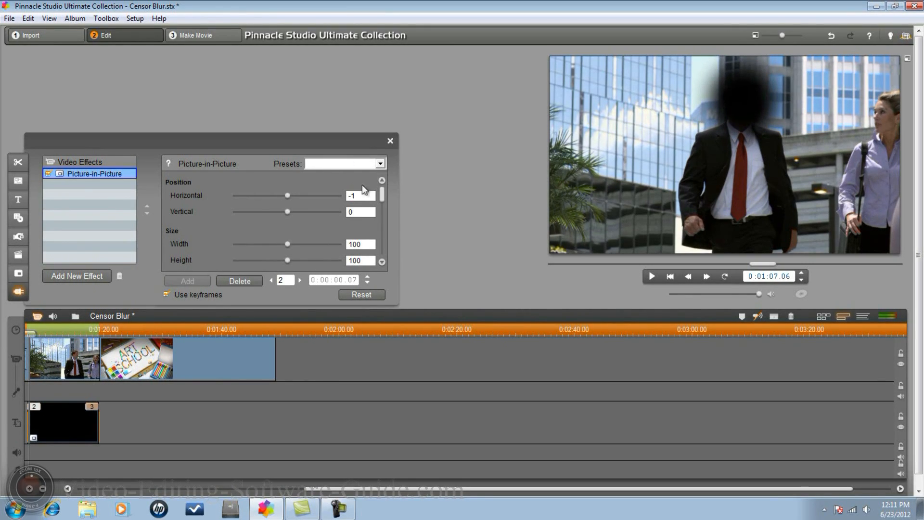
left_click(360, 212)
type("-1")
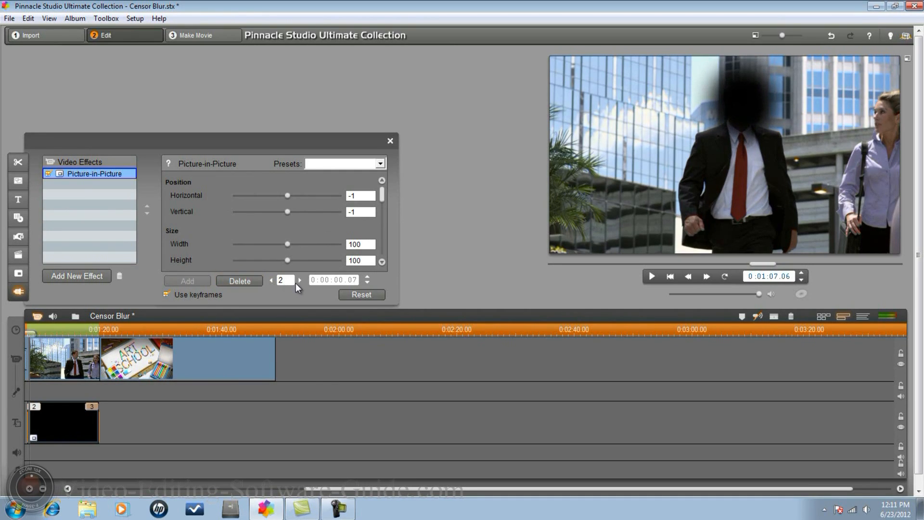
mouse_move(299, 284)
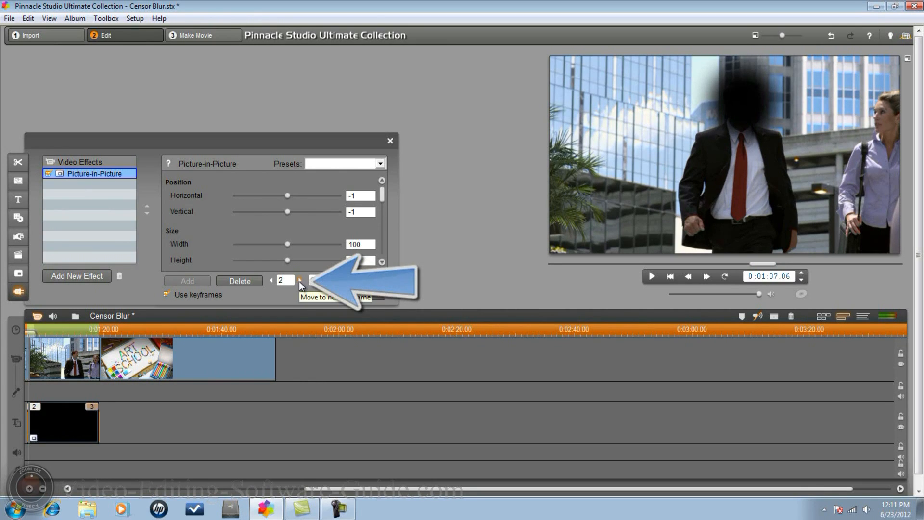
Jump to the next Picture-in-Picture keyframe.
left_click(298, 280)
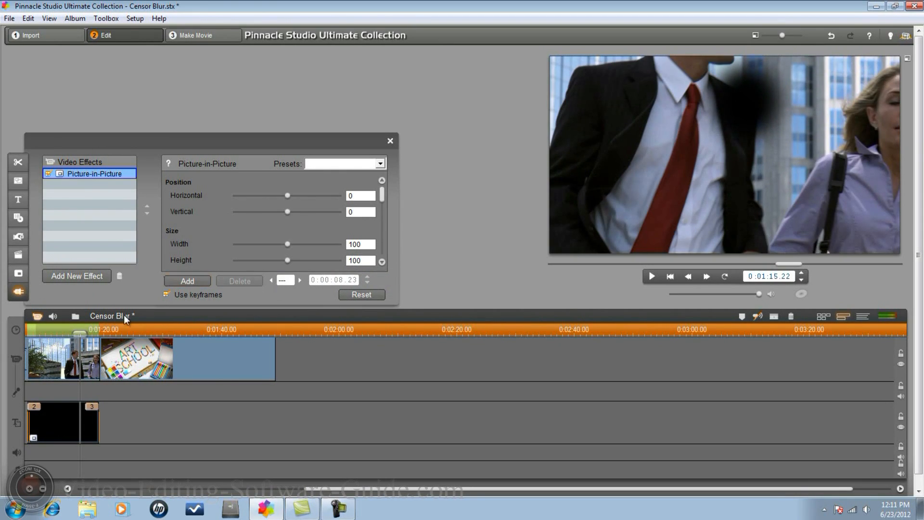
mouse_move(305, 322)
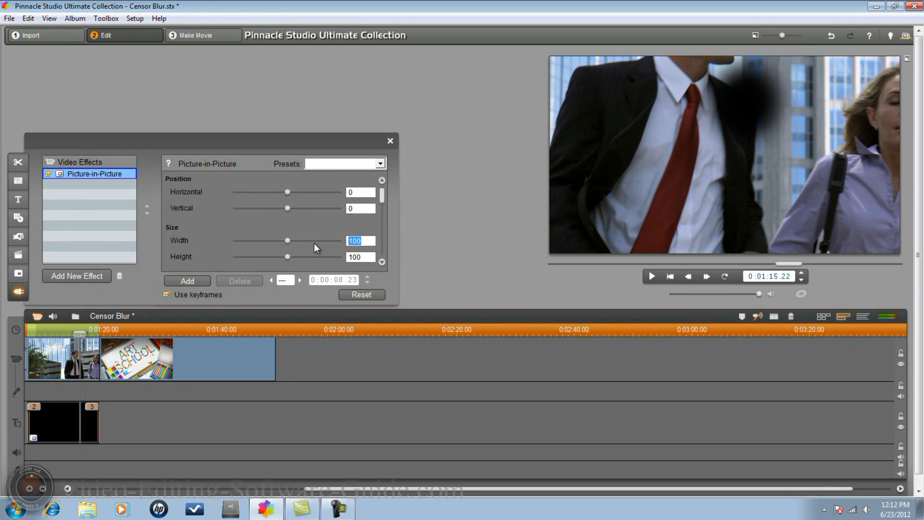
Widen the blur circle to 150 at 0:01:15.22 and select the height value.
type("130")
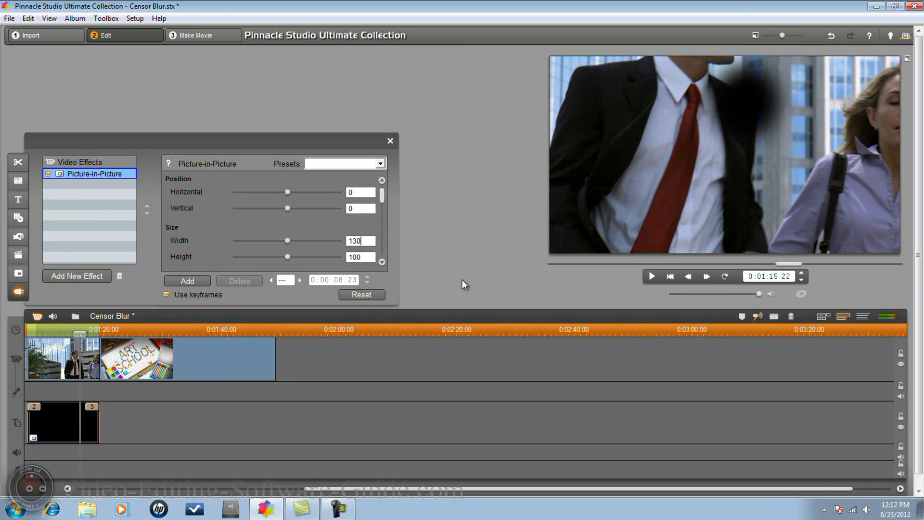
left_click(187, 281)
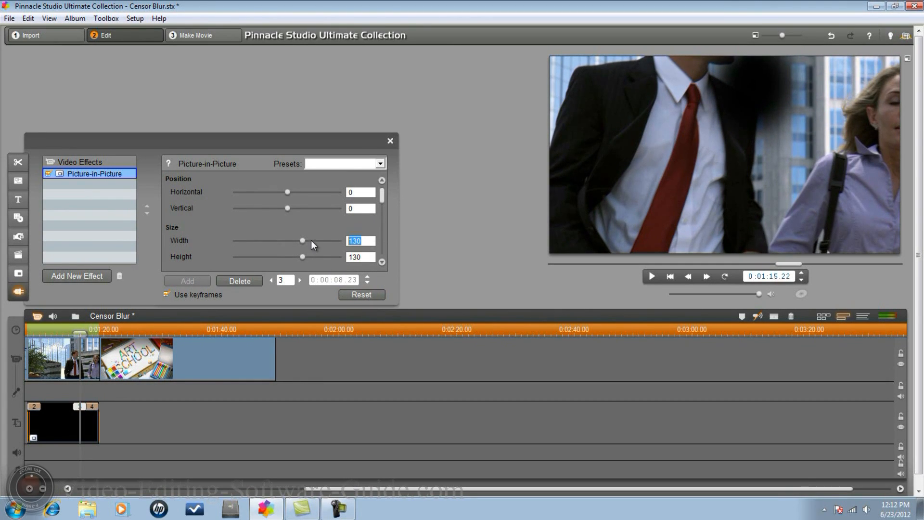
left_click_drag(302, 241, 312, 240)
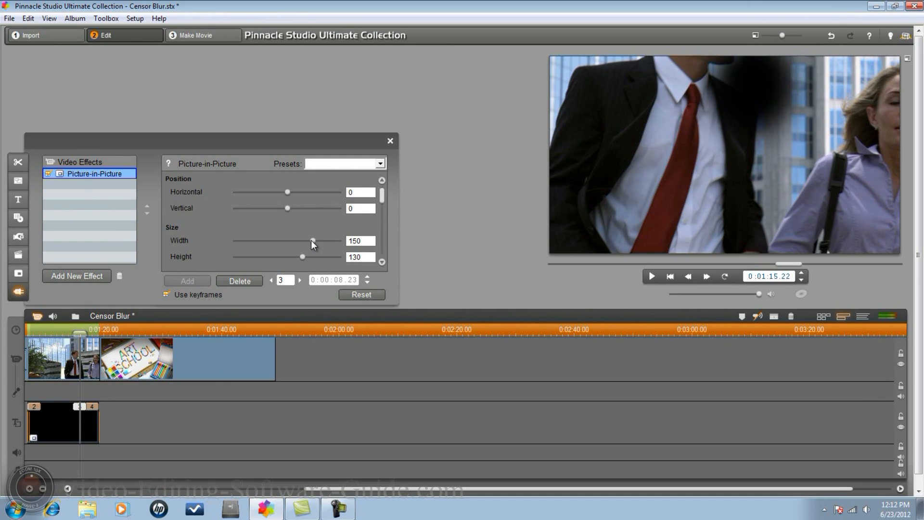
triple_click(359, 256)
type("150")
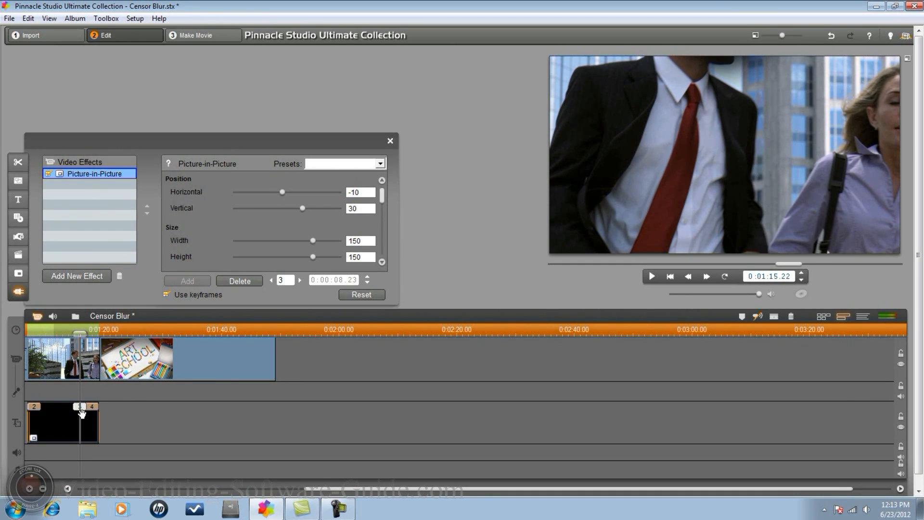
mouse_move(344, 313)
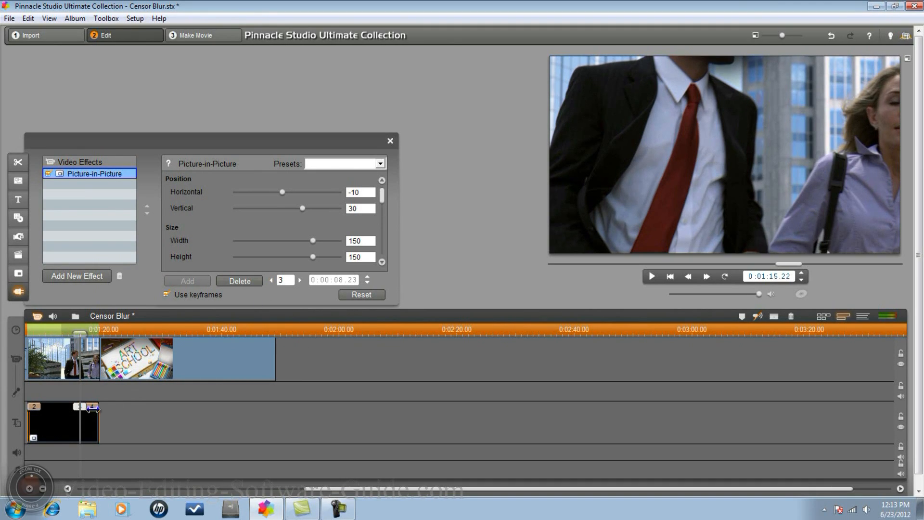
Return to the second keyframe near the start of the blur title.
left_click(270, 281)
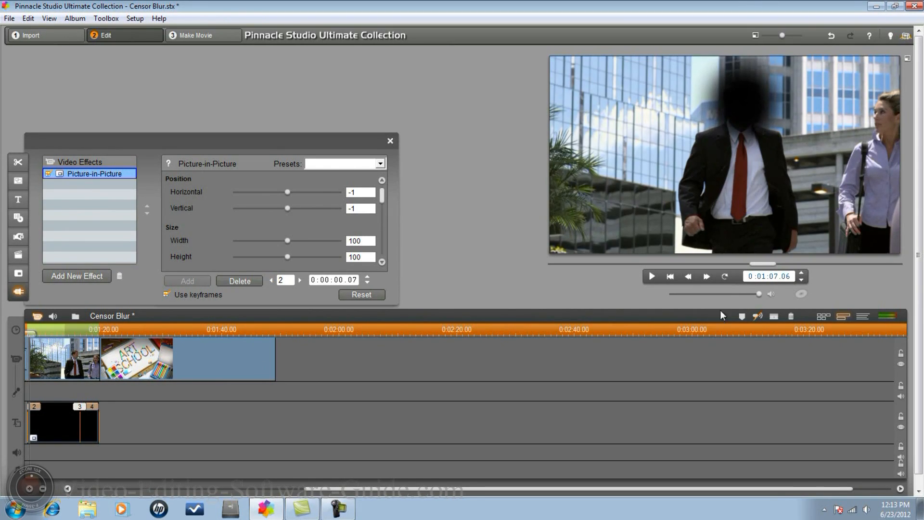
mouse_move(801, 272)
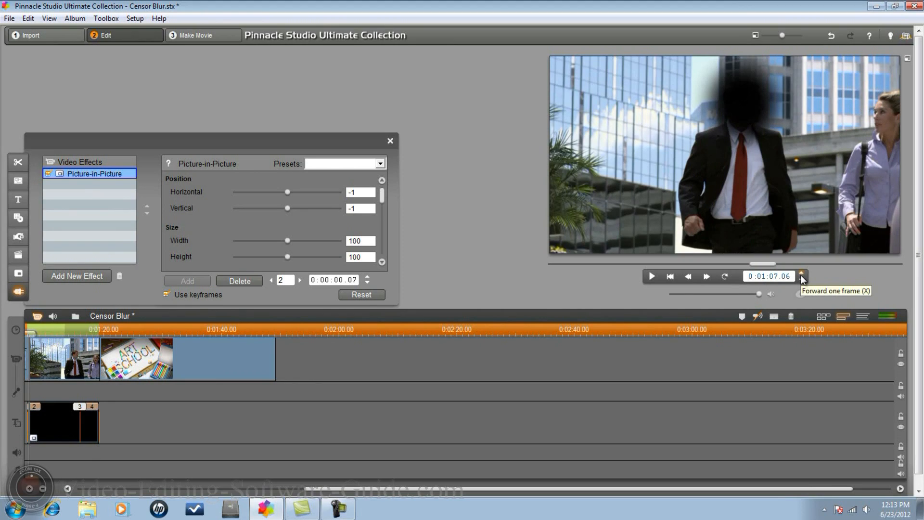
Advance the preview three frames past the second keyframe.
left_click(802, 274)
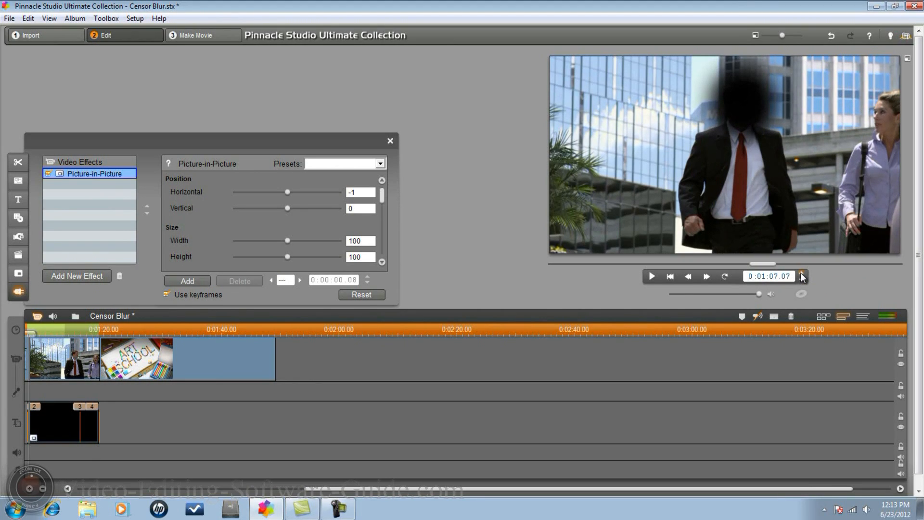
left_click(801, 273)
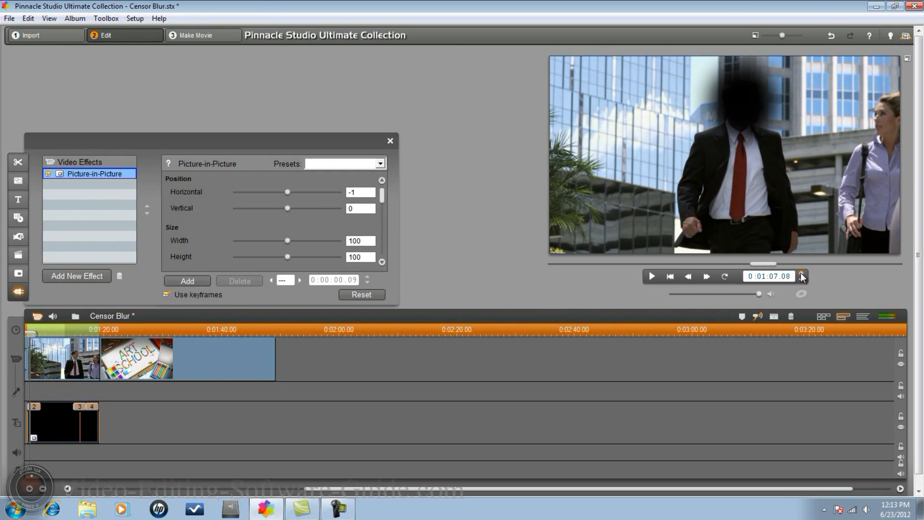
left_click(801, 273)
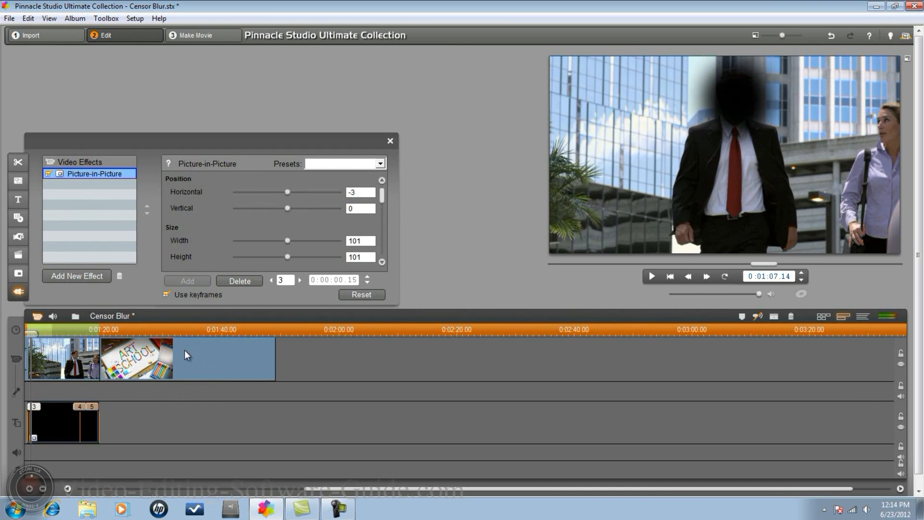
Add the Studio Ultimate RTFx Blur effect to the Art School clip.
left_click(182, 356)
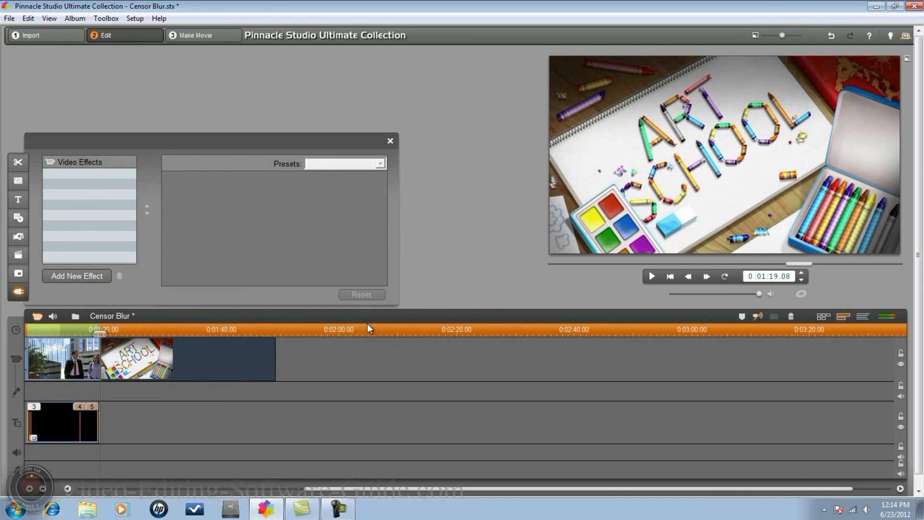
mouse_move(657, 164)
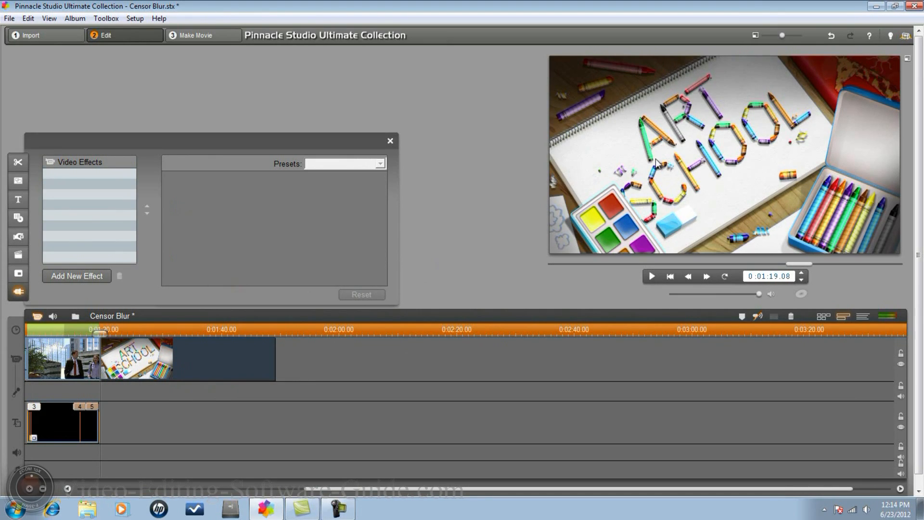
mouse_move(219, 362)
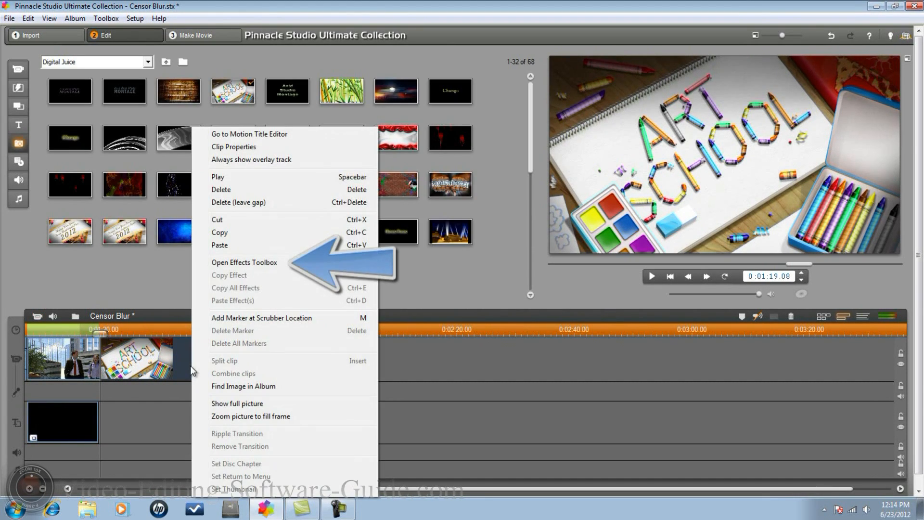
left_click(243, 262)
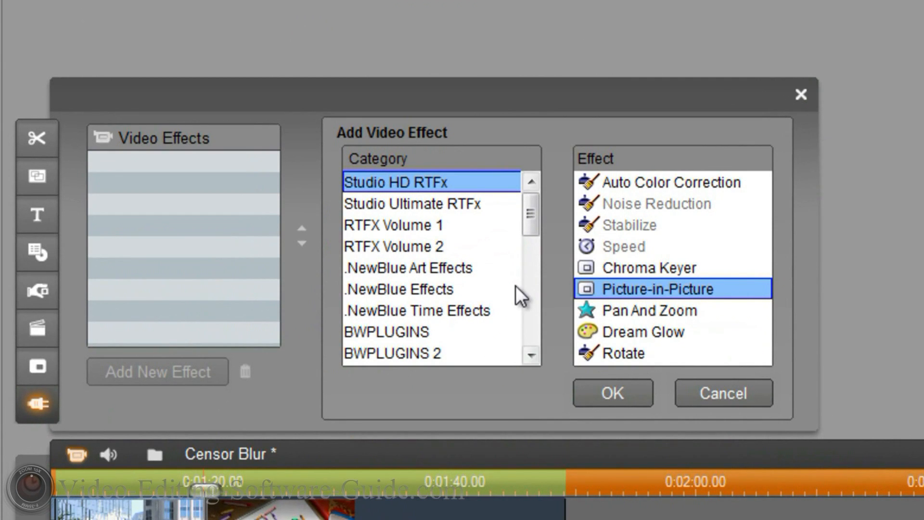
mouse_move(530, 214)
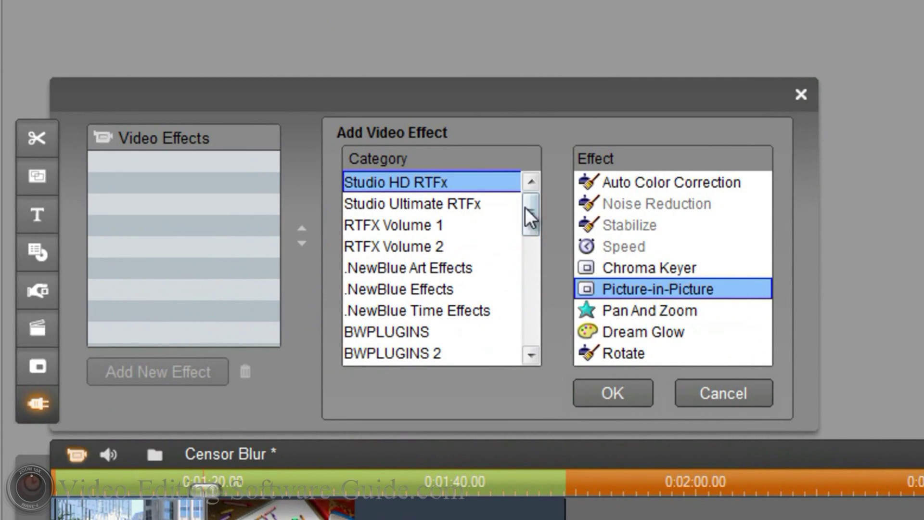
left_click(411, 203)
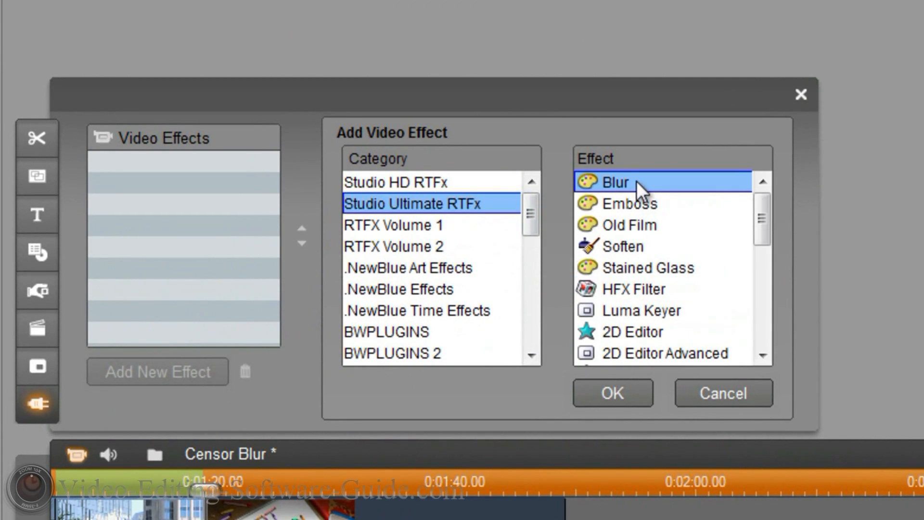
left_click(612, 392)
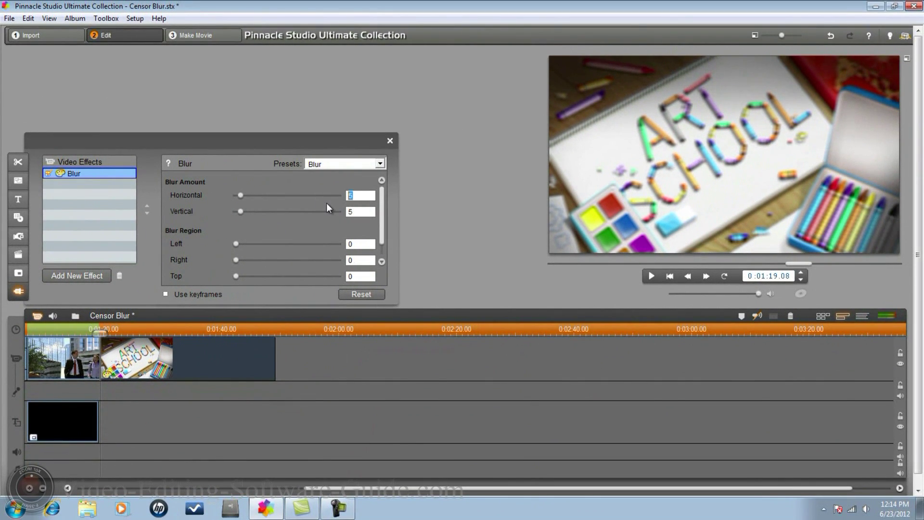
Set horizontal and vertical blur amount to 30, with blur region left 20 and right 23.
left_click_drag(241, 195, 265, 195)
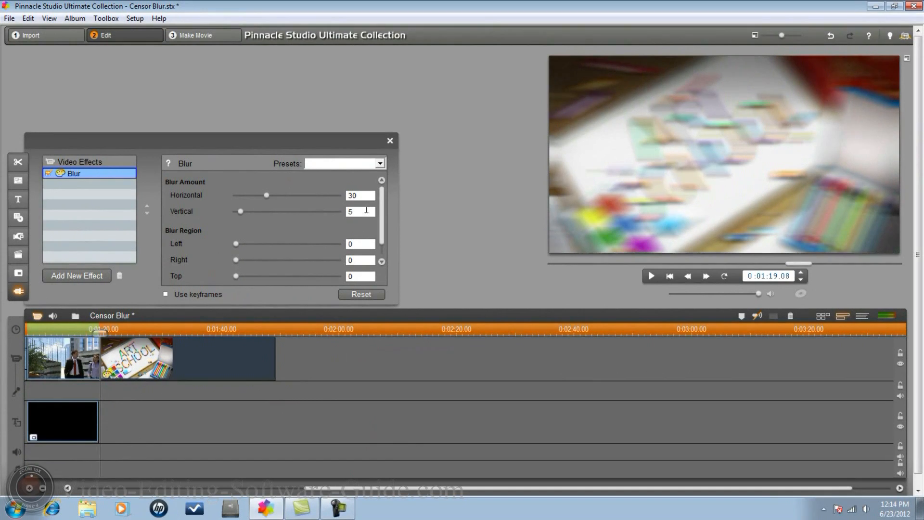
left_click_drag(239, 211, 266, 211)
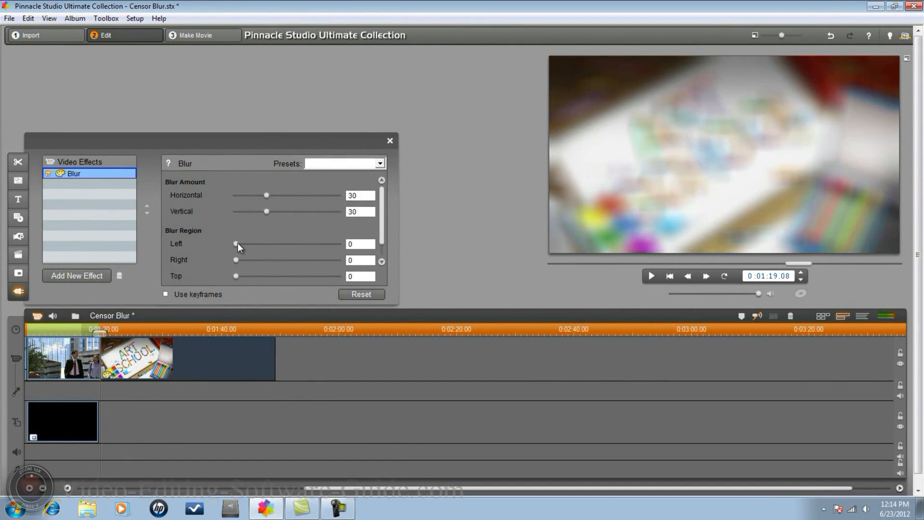
left_click_drag(236, 243, 253, 244)
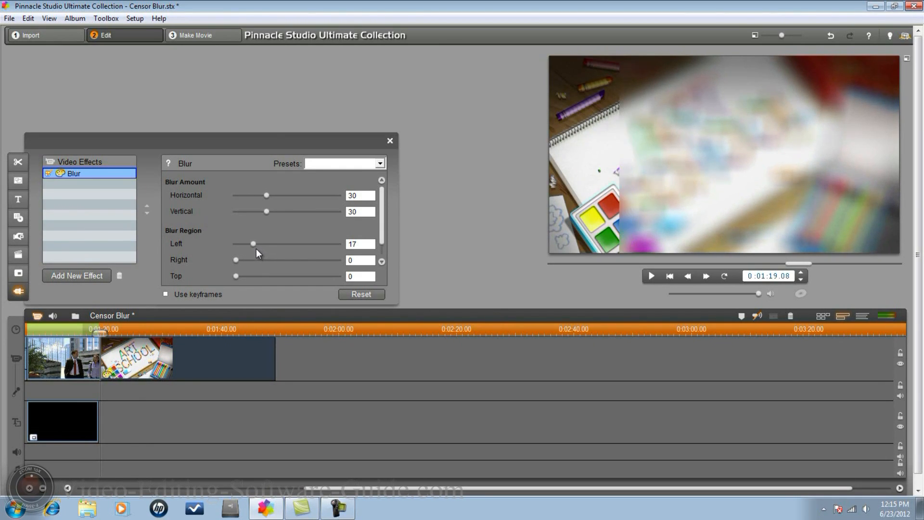
left_click_drag(253, 244, 255, 244)
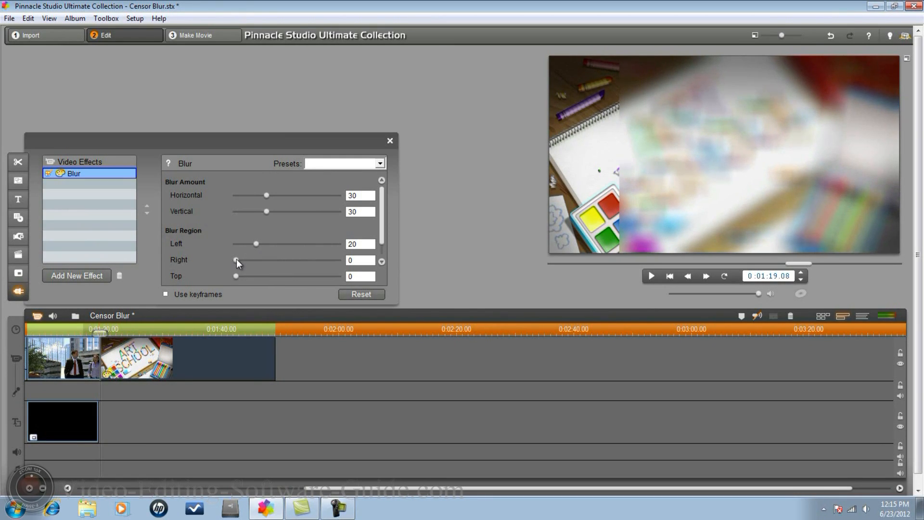
left_click_drag(236, 260, 258, 259)
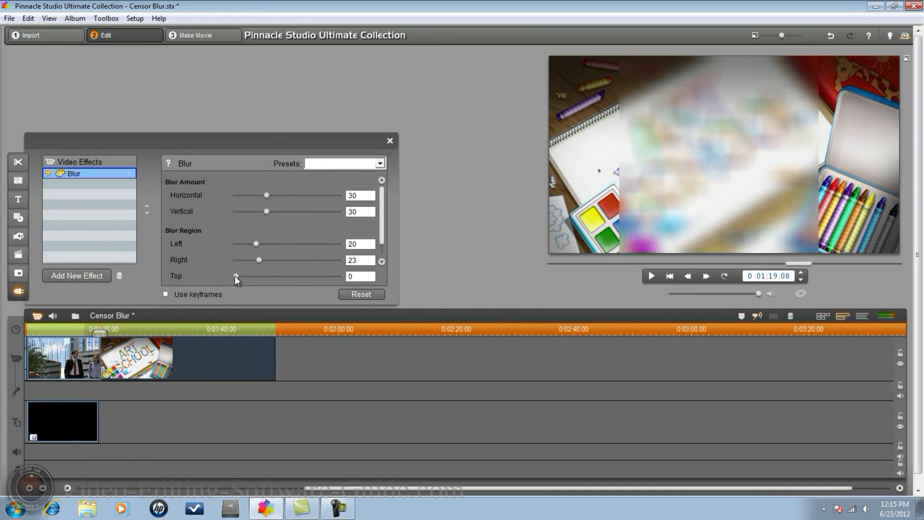
Set the blur region top boundary to 8 and bottom boundary to 13.
left_click_drag(236, 276, 246, 275)
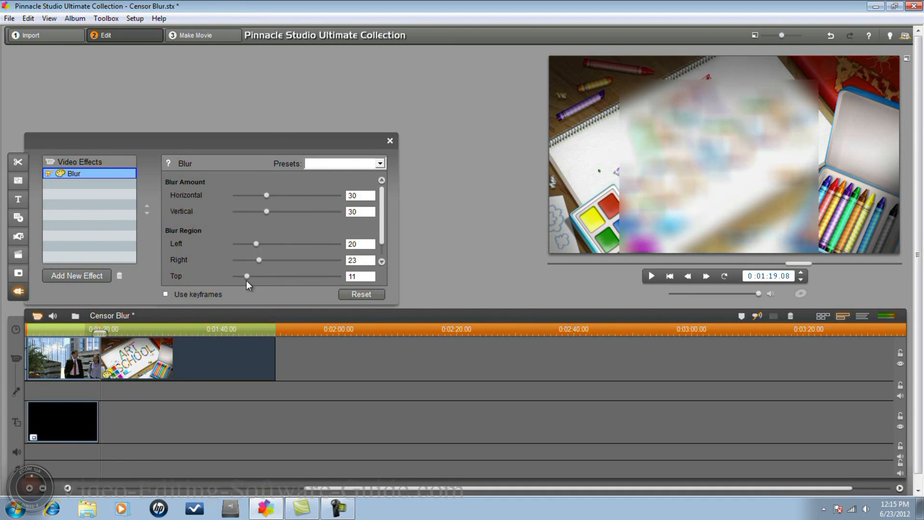
left_click_drag(246, 276, 245, 276)
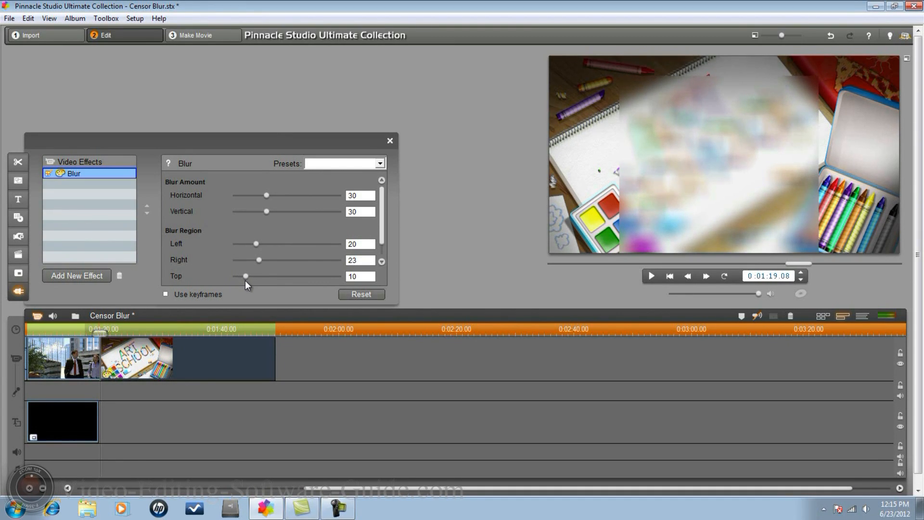
left_click_drag(246, 276, 244, 276)
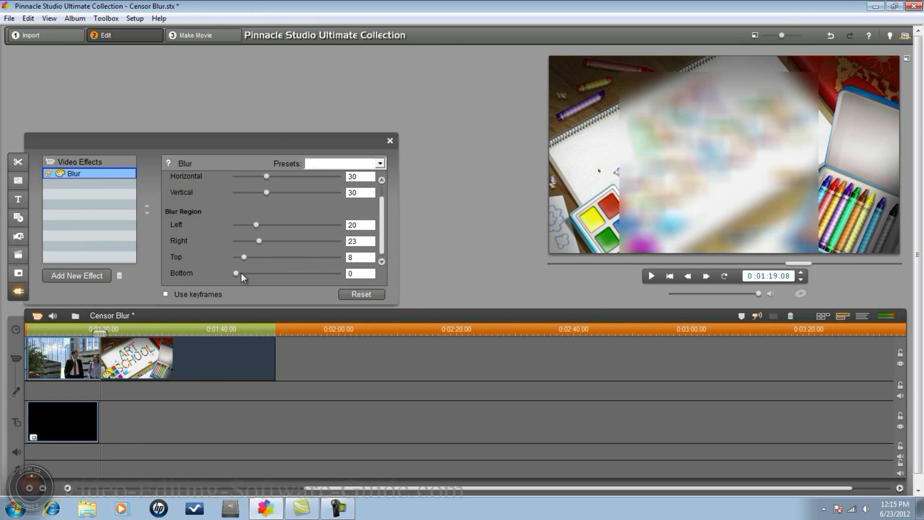
left_click_drag(236, 273, 243, 273)
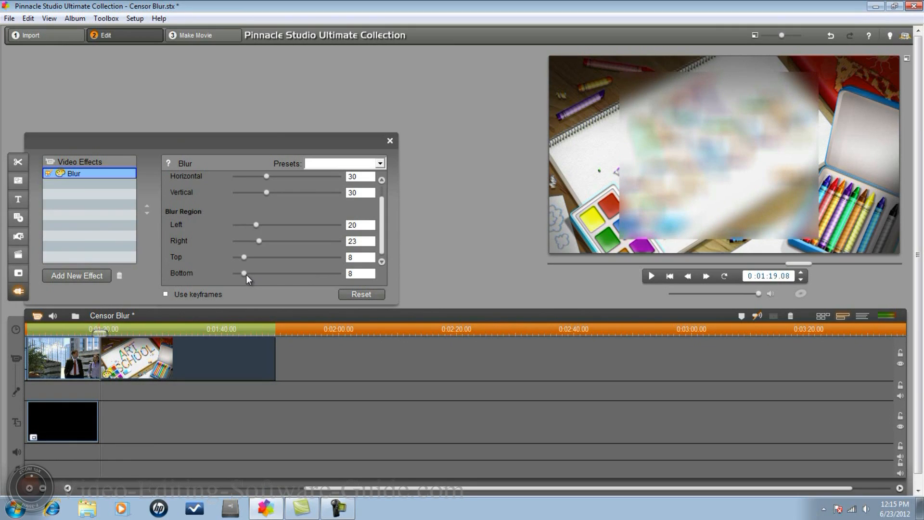
left_click_drag(244, 272, 255, 273)
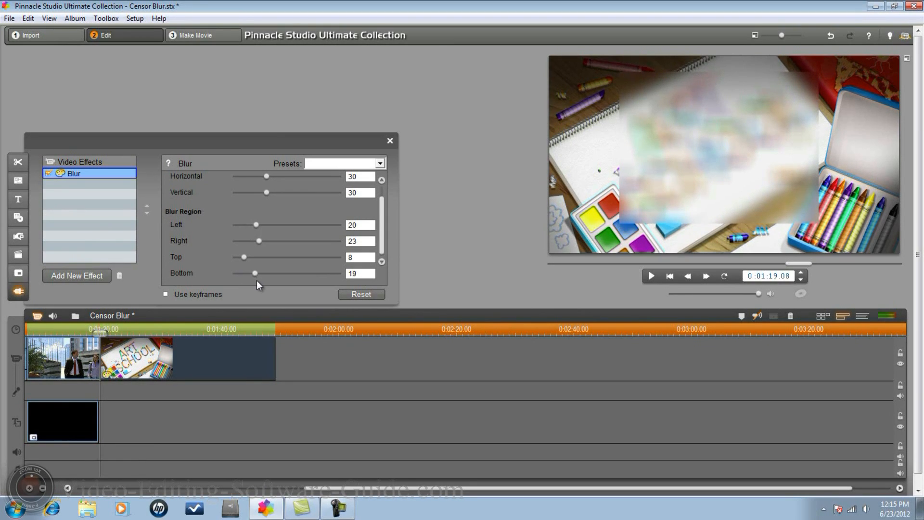
left_click_drag(254, 273, 247, 273)
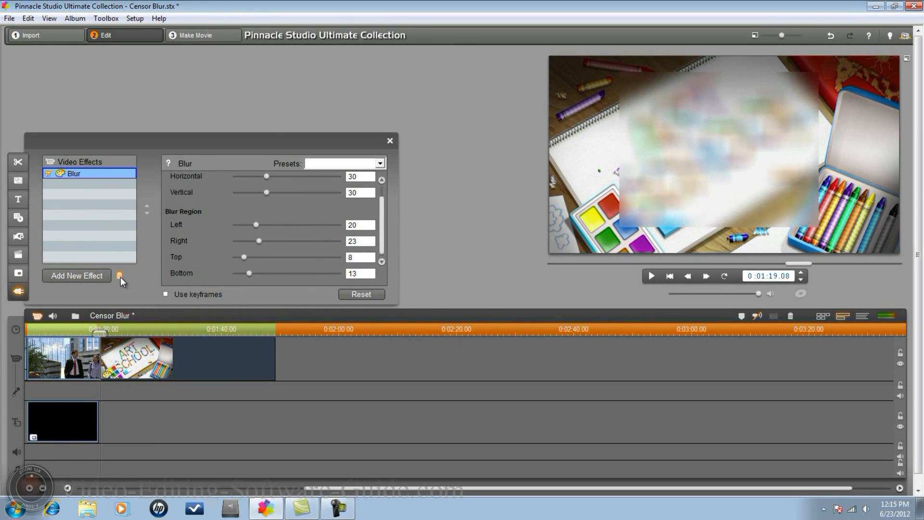
Delete the Blur effect, close the toolbox, and open the clip in the Classic Title Editor.
left_click(119, 276)
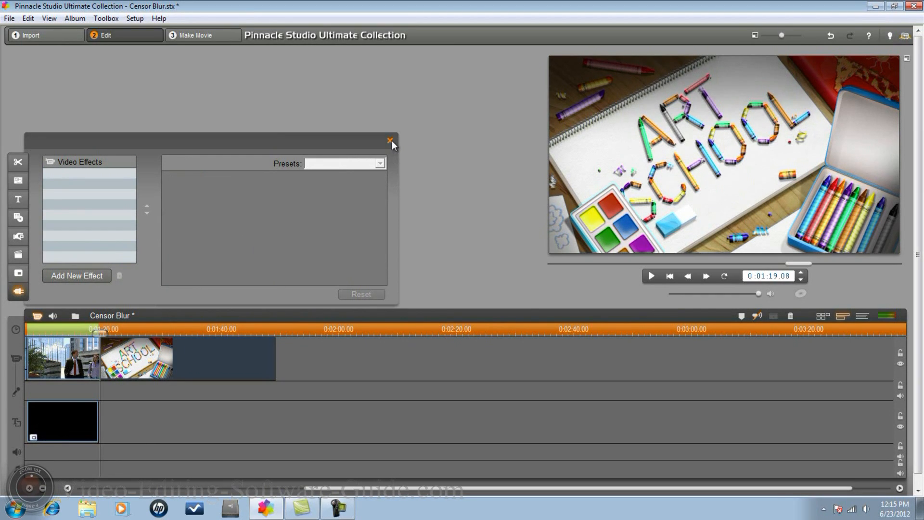
left_click(388, 140)
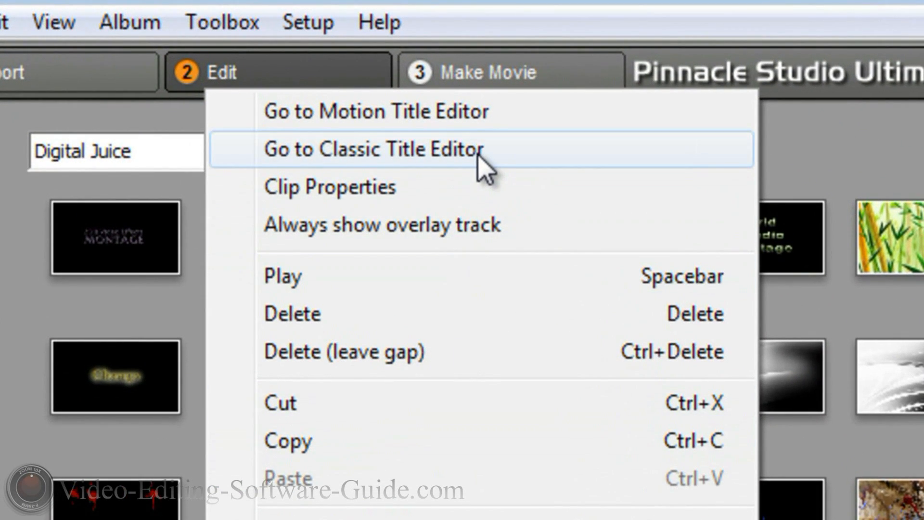
left_click(374, 148)
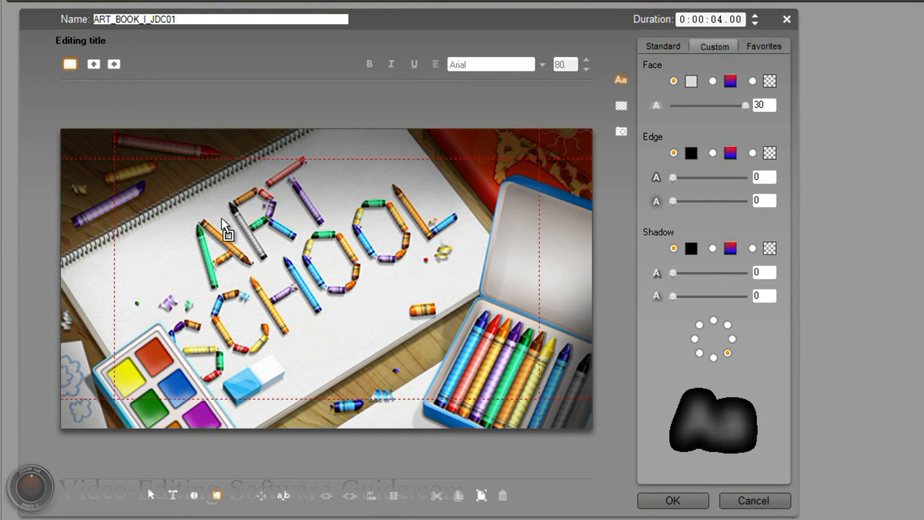
mouse_move(147, 218)
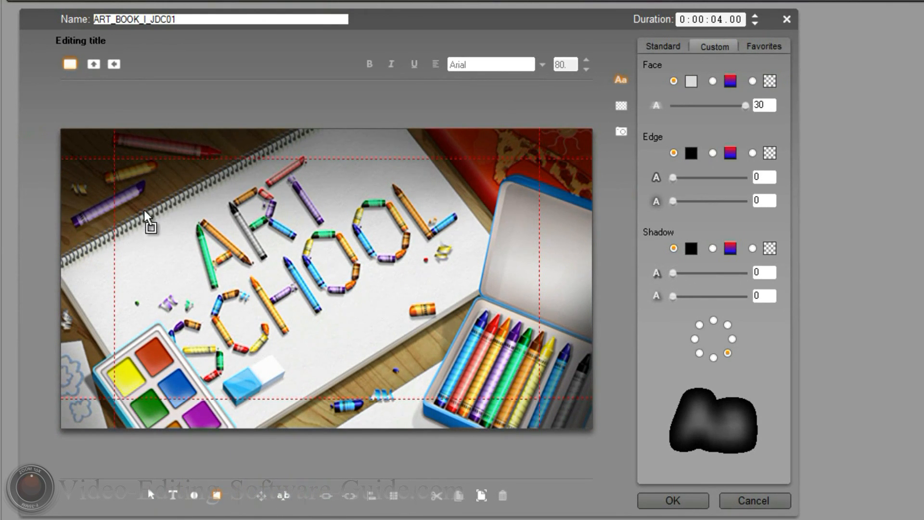
mouse_move(150, 174)
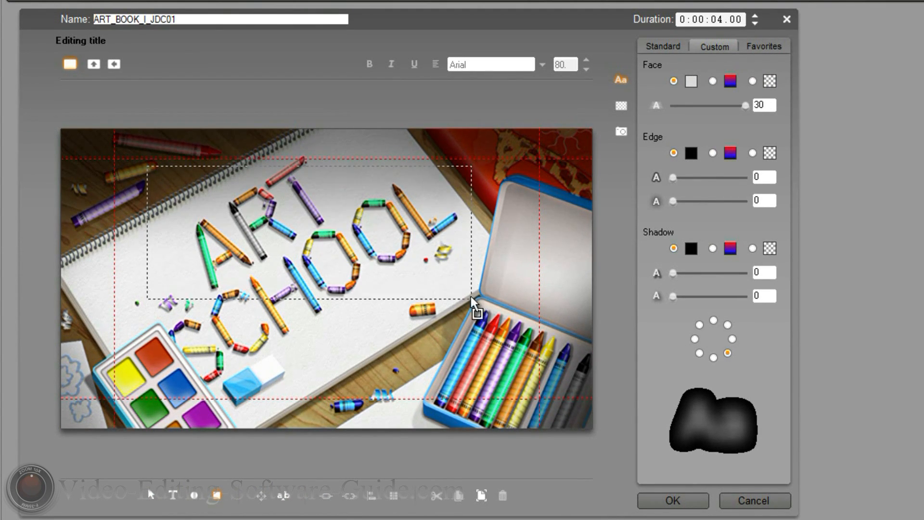
Draw a rectangle covering the crayon 'Art School' lettering in the title editor.
left_click_drag(471, 300, 466, 392)
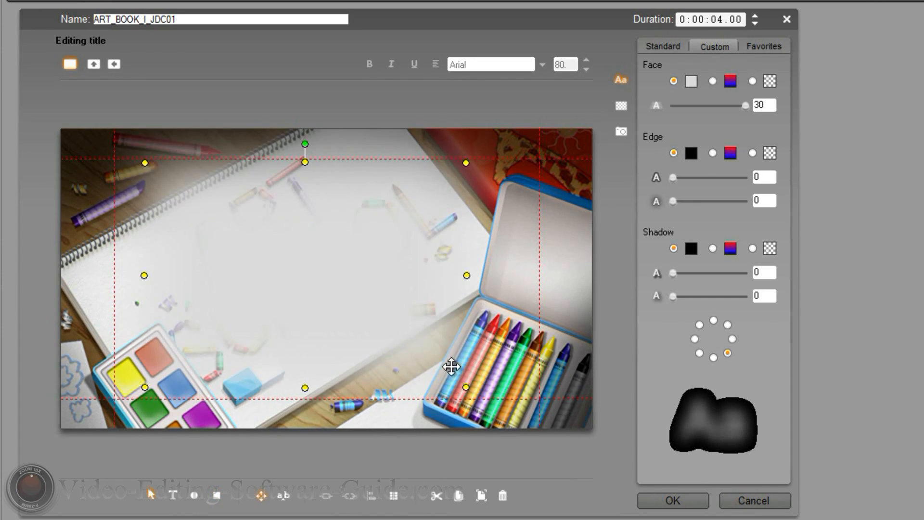
mouse_move(304, 166)
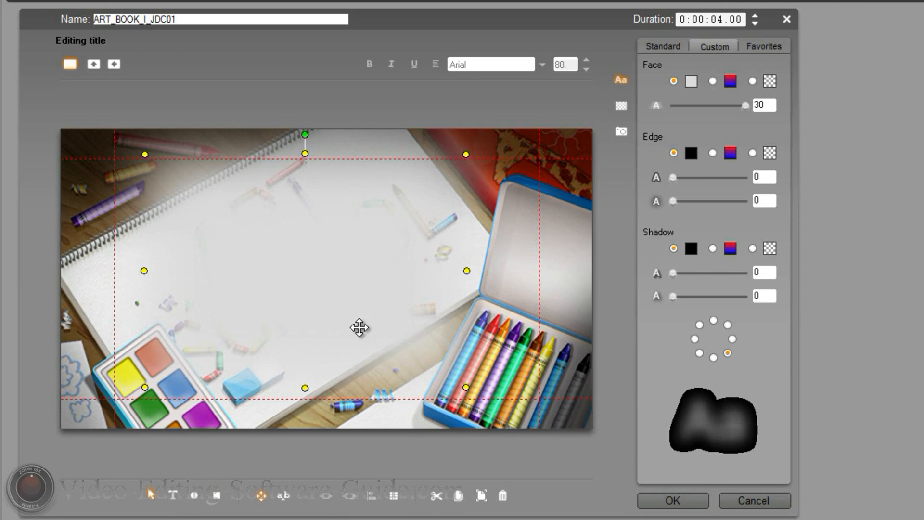
mouse_move(591, 91)
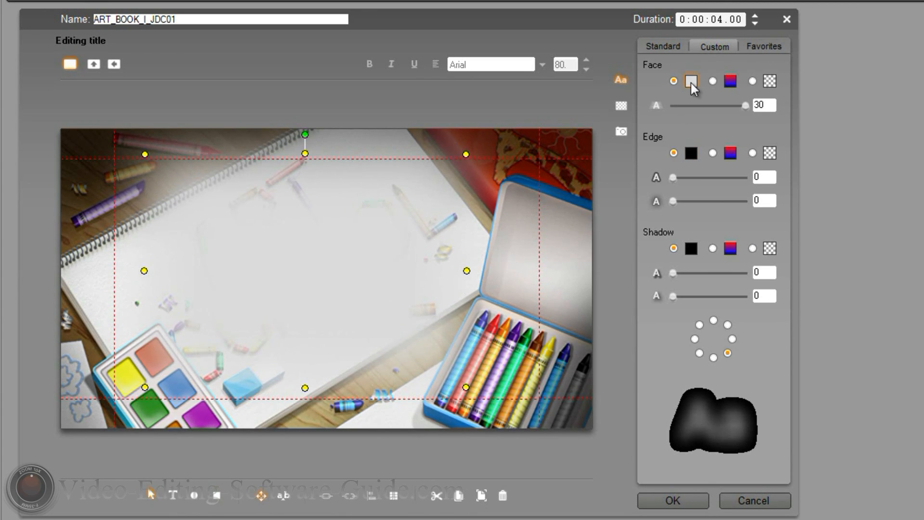
mouse_move(692, 89)
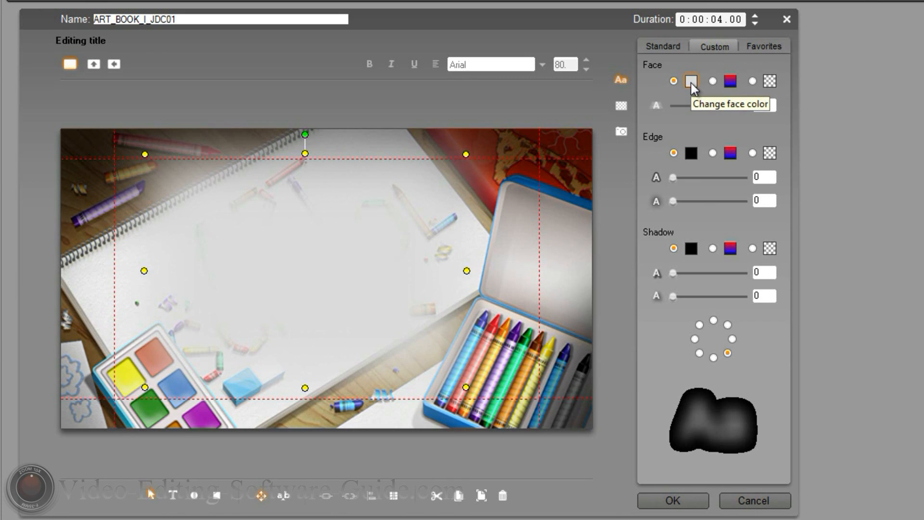
Change the title face colour to light grey.
left_click(691, 81)
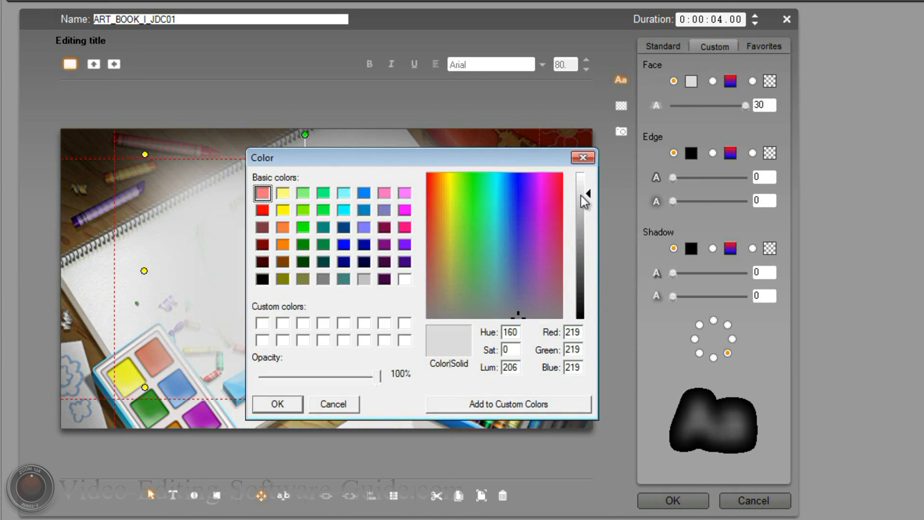
mouse_move(587, 194)
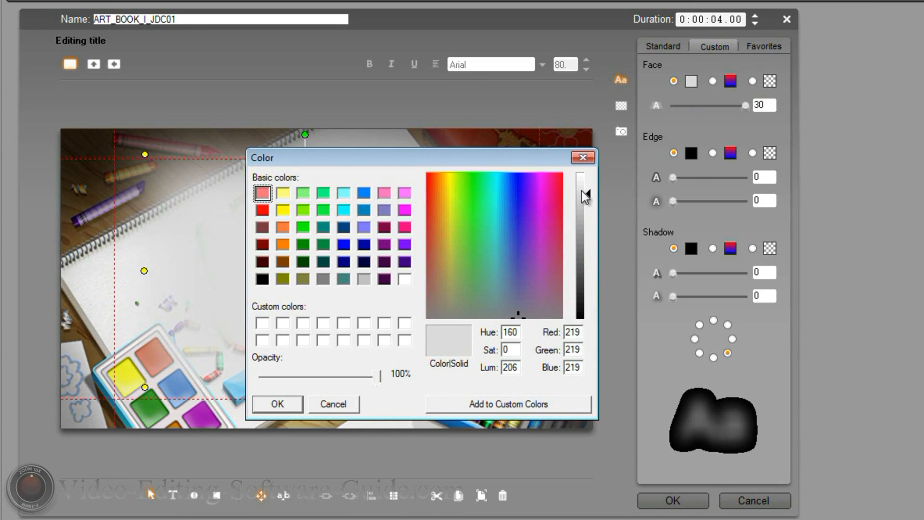
mouse_move(586, 196)
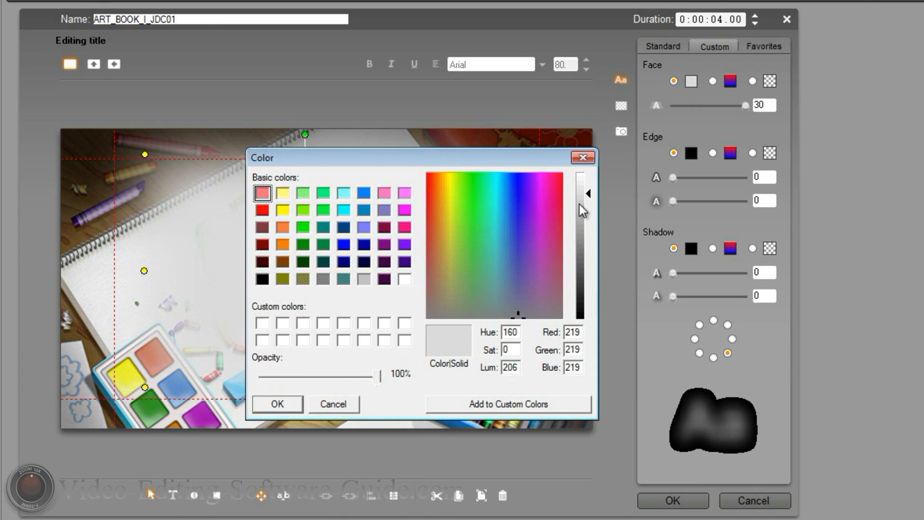
left_click(363, 279)
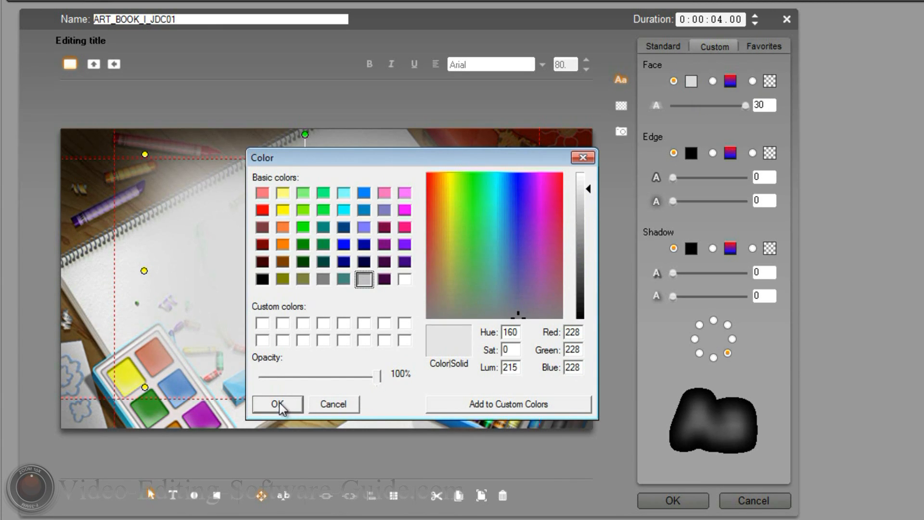
left_click(277, 404)
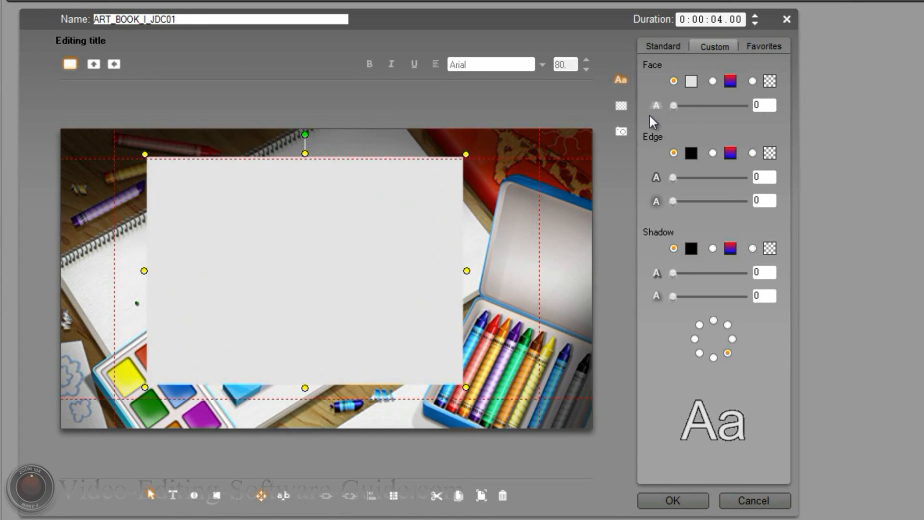
mouse_move(675, 110)
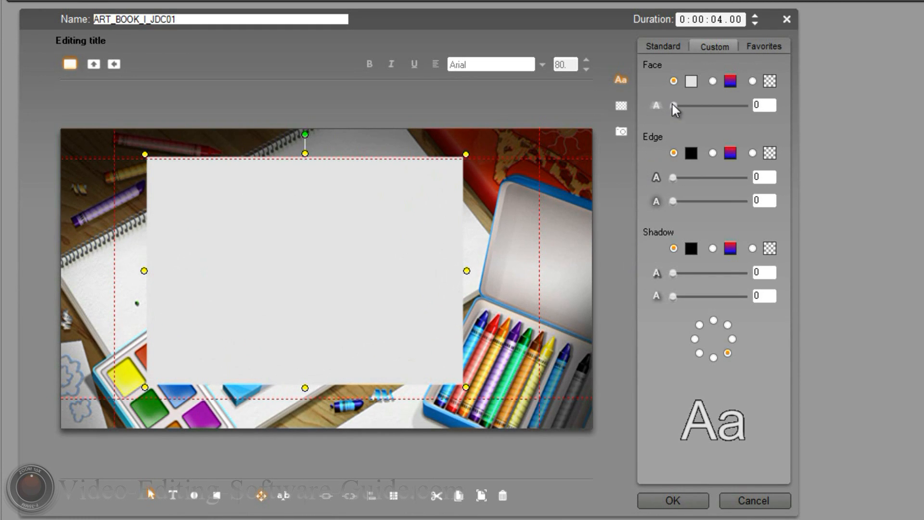
Set face softness to 30, accept the title, and stretch it across the Art School clip.
left_click_drag(672, 105, 714, 105)
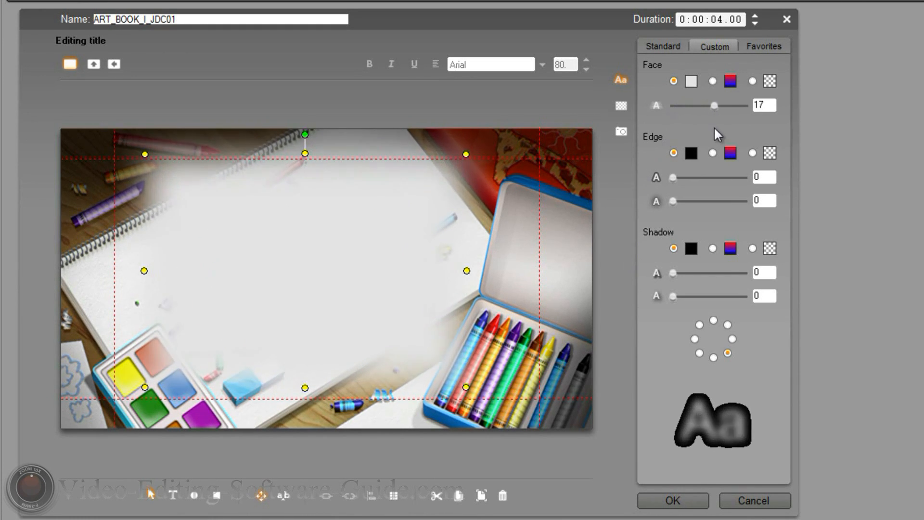
left_click_drag(716, 105, 711, 105)
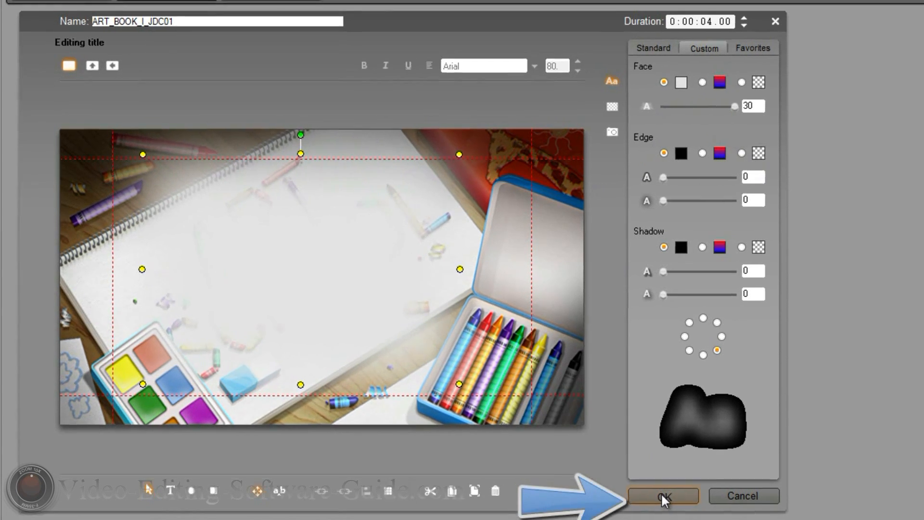
left_click(661, 495)
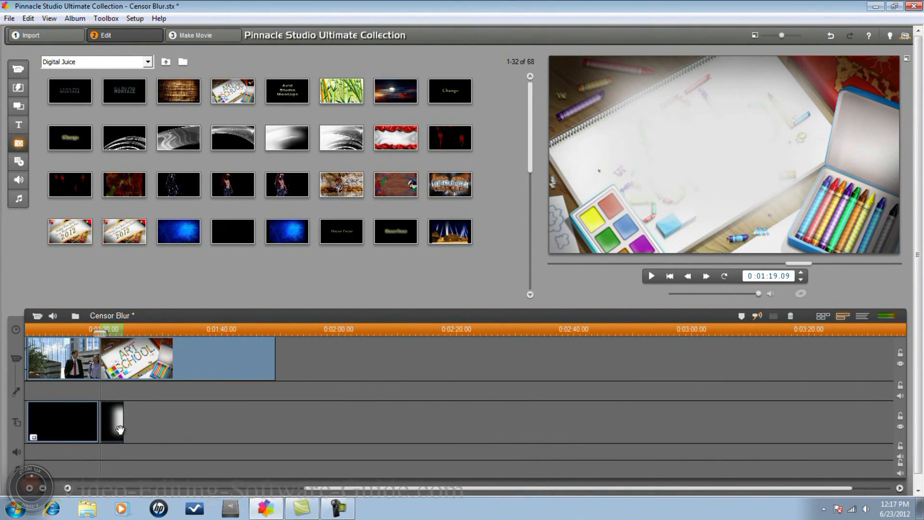
left_click_drag(122, 421, 243, 421)
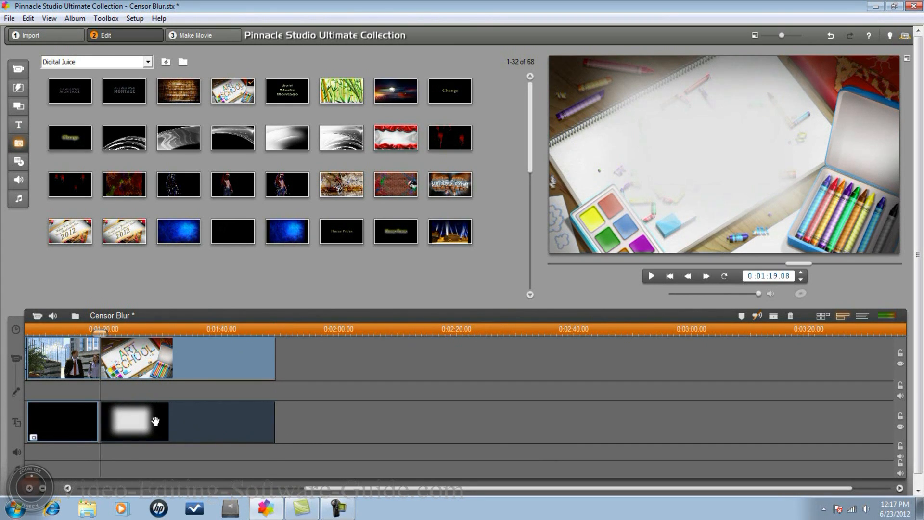
Apply the Studio Ultimate RTFx 2D Editor Advanced effect to the grey blur title clip.
right_click(139, 421)
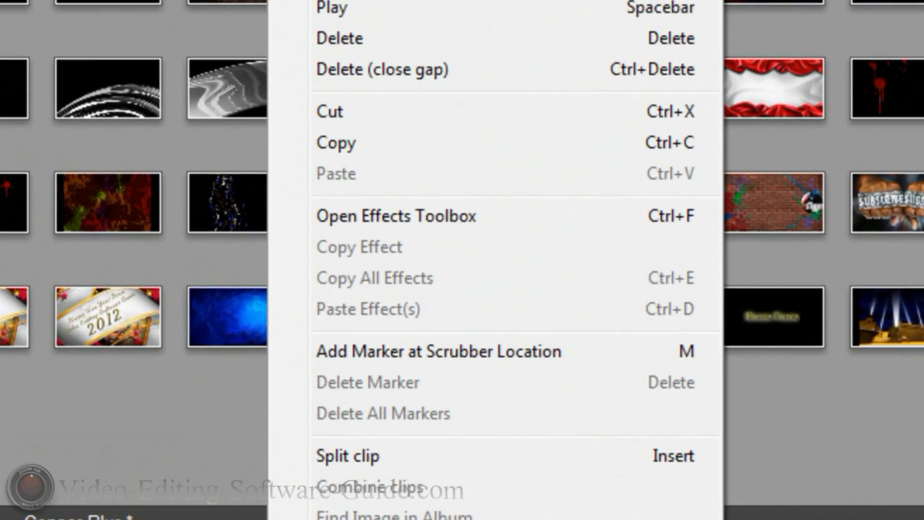
mouse_move(385, 229)
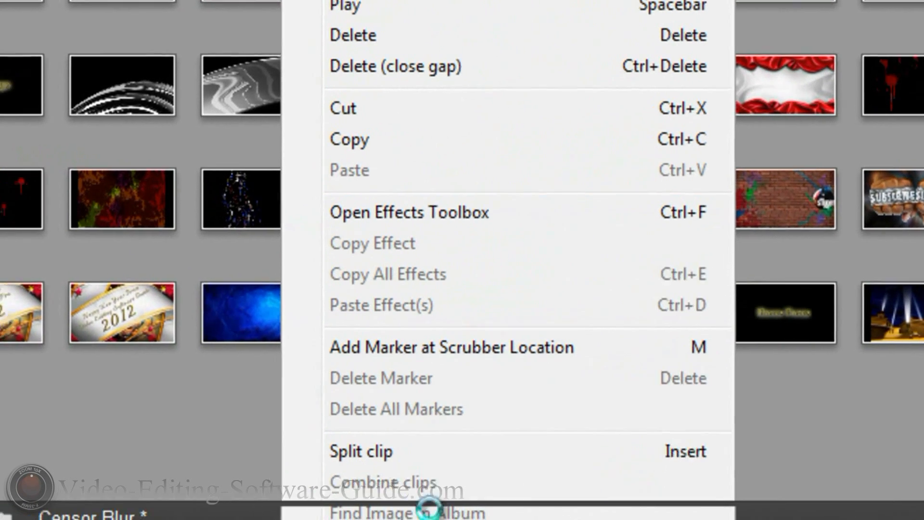
left_click(408, 212)
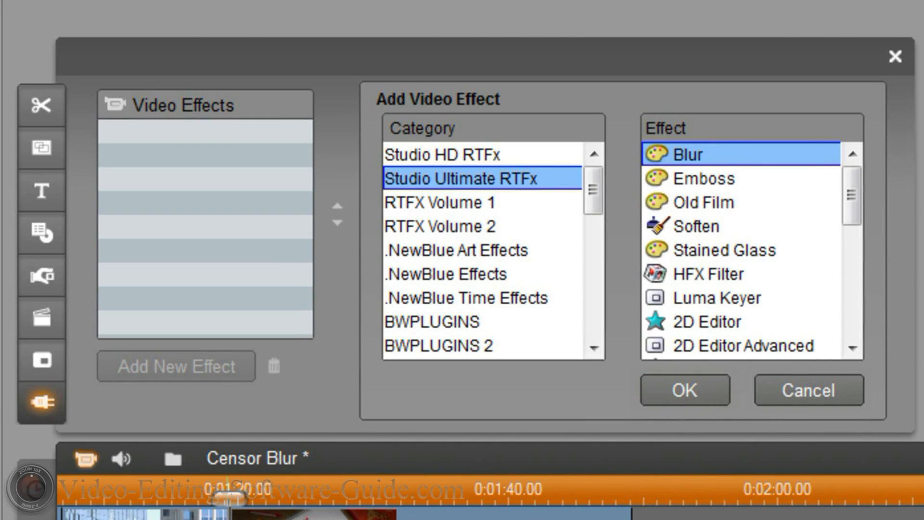
mouse_move(472, 210)
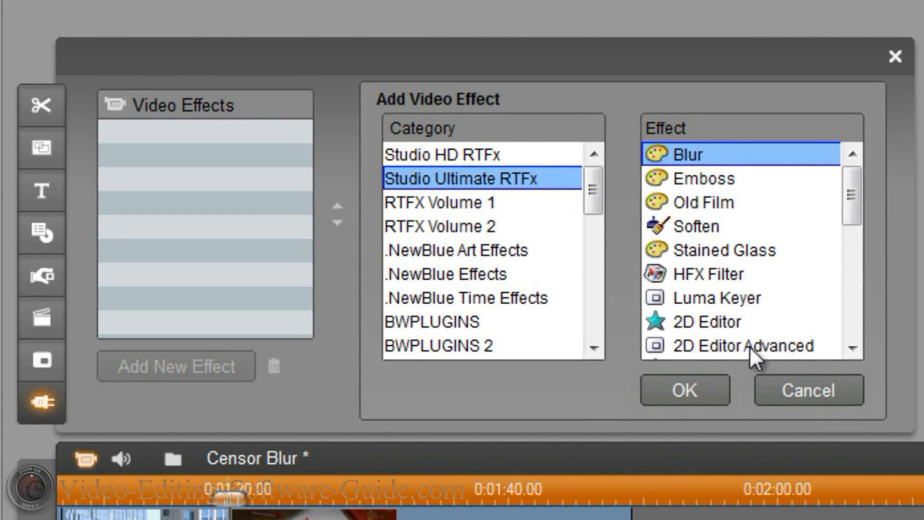
left_click(742, 346)
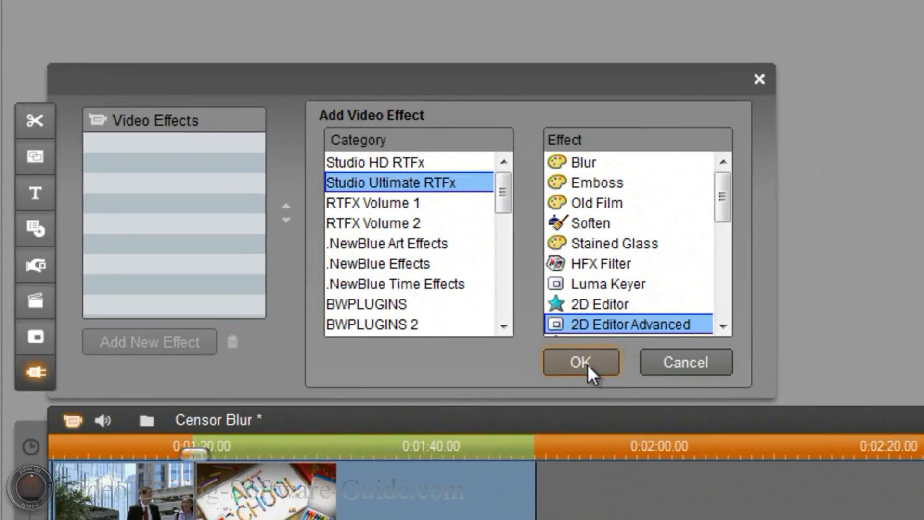
left_click(581, 361)
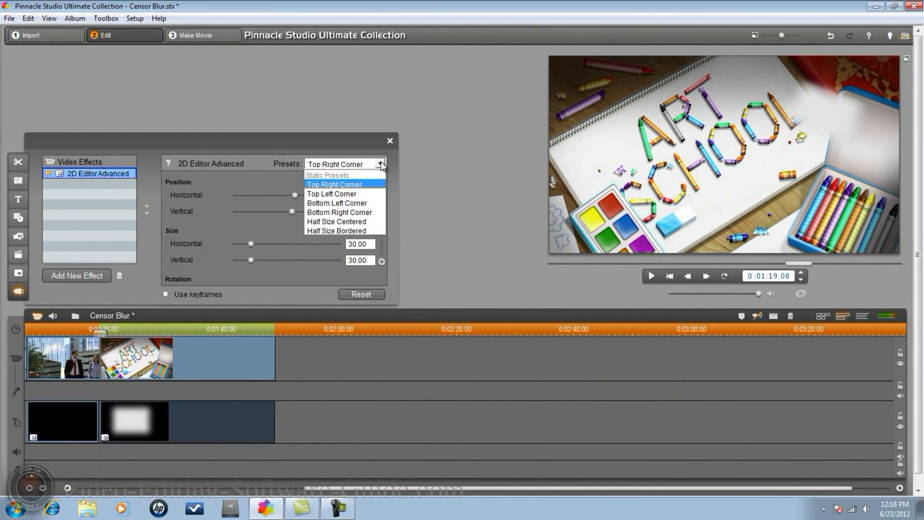
Set the title's 2D Editor Advanced size to 100 horizontally and 100 vertically.
left_click(334, 184)
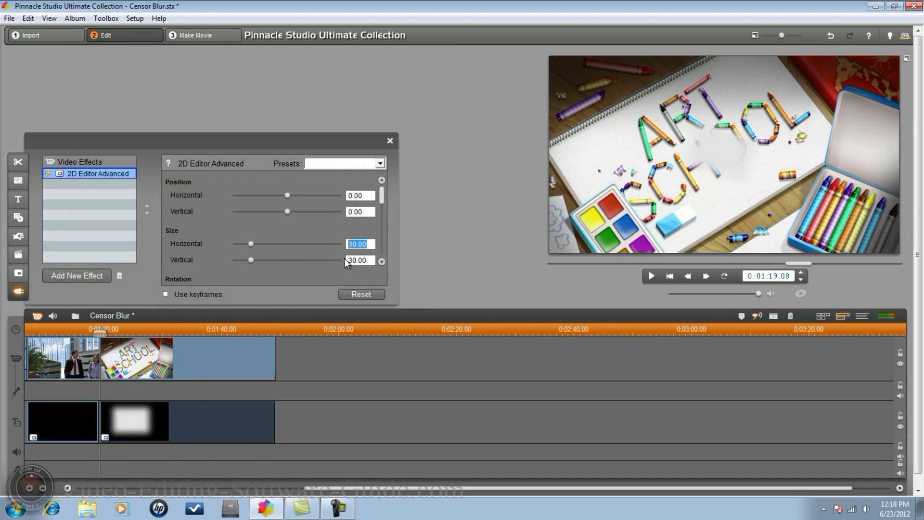
type("100.00")
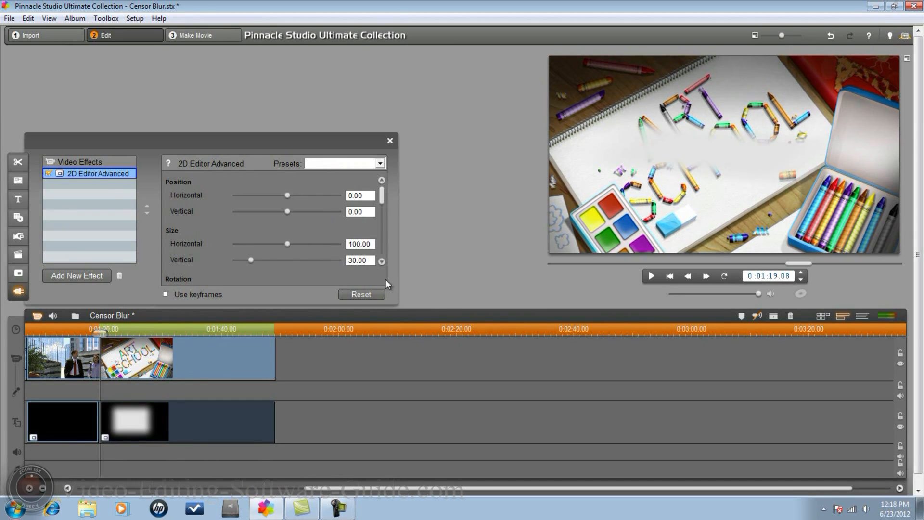
left_click_drag(250, 260, 287, 260)
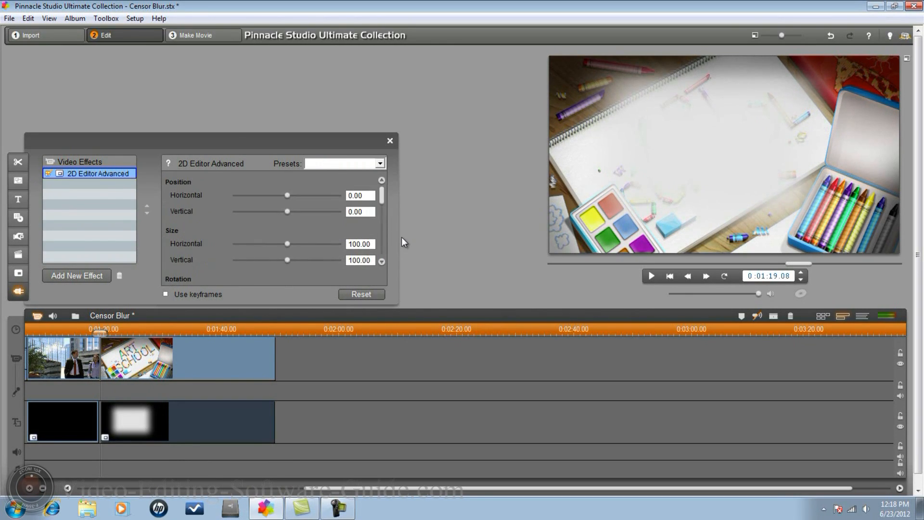
mouse_move(400, 238)
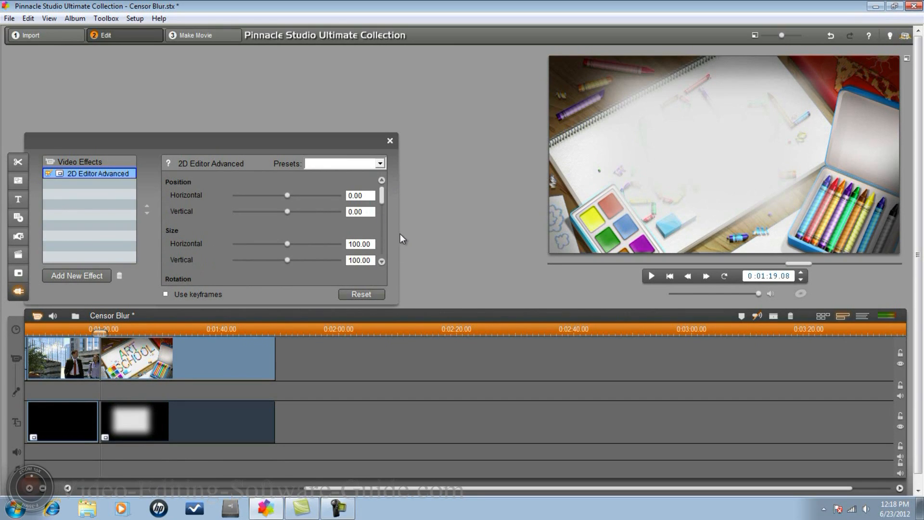
mouse_move(595, 224)
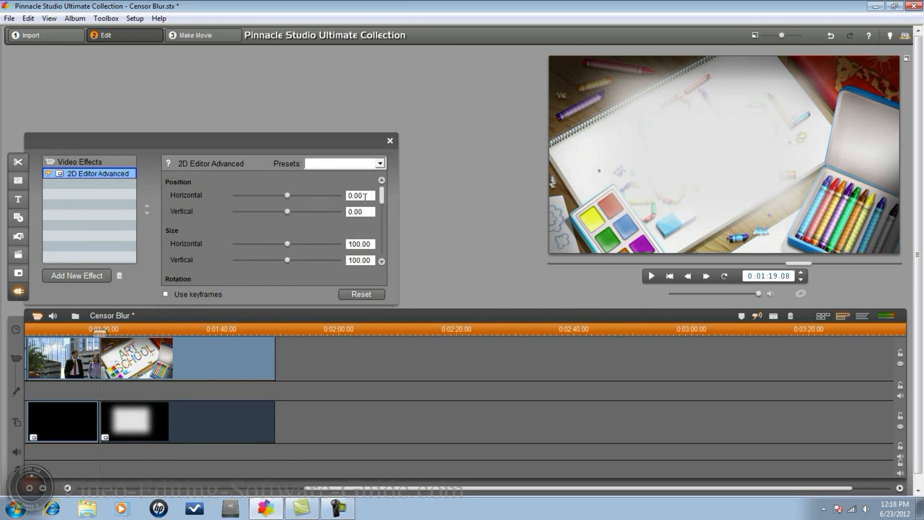
triple_click(360, 194)
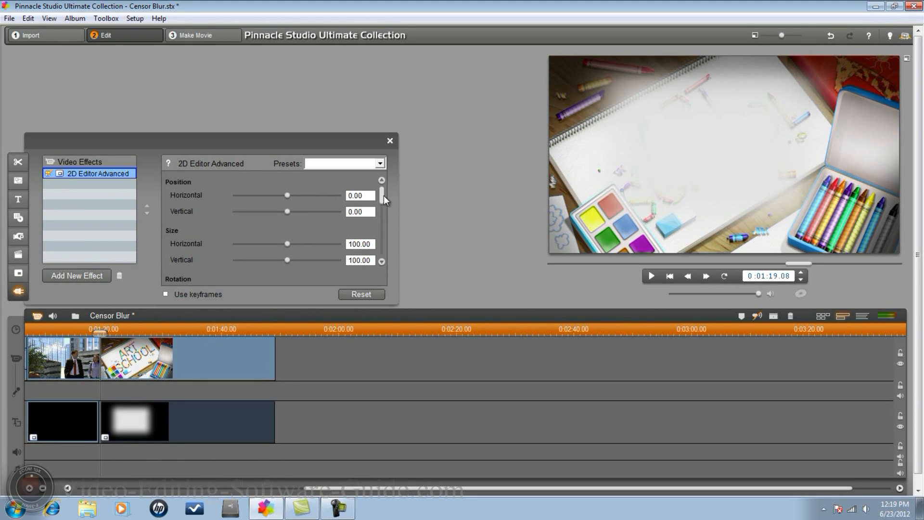
Set the 2D Editor Advanced rotation to 23 degrees.
scroll("down", 3)
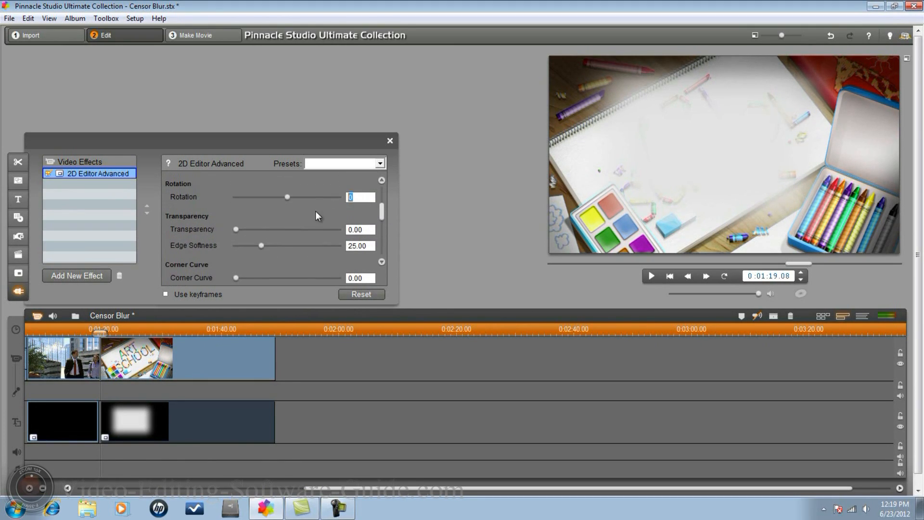
mouse_move(332, 235)
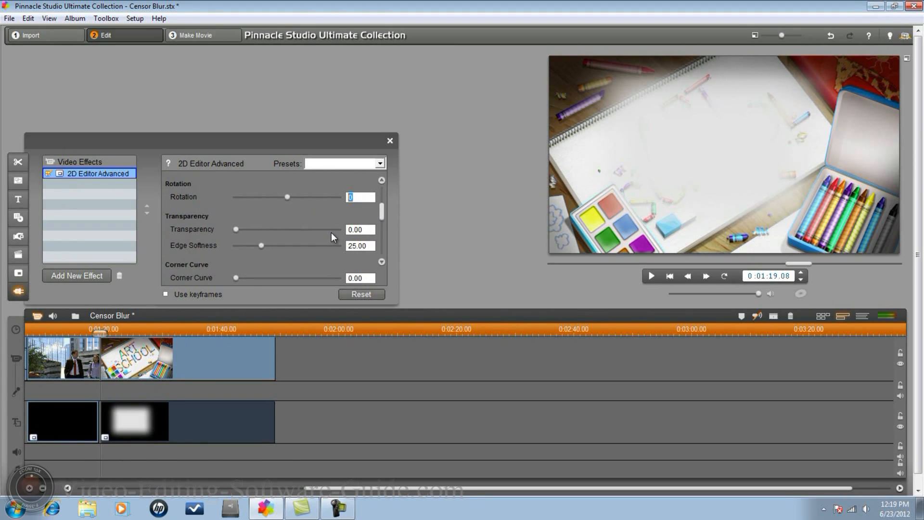
type("23")
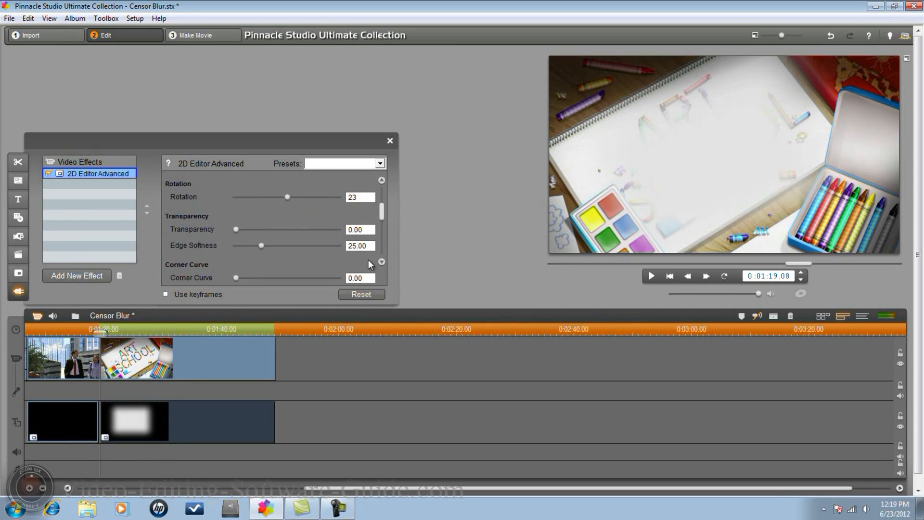
mouse_move(401, 238)
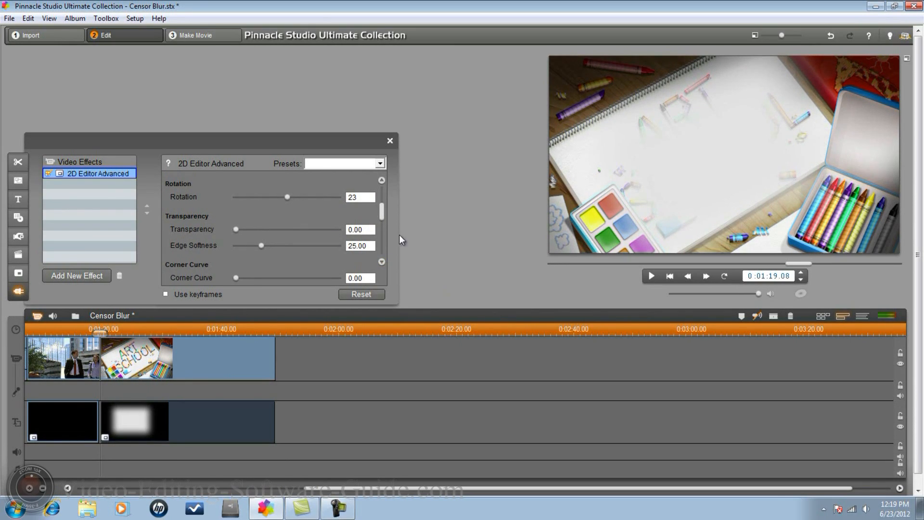
mouse_move(773, 218)
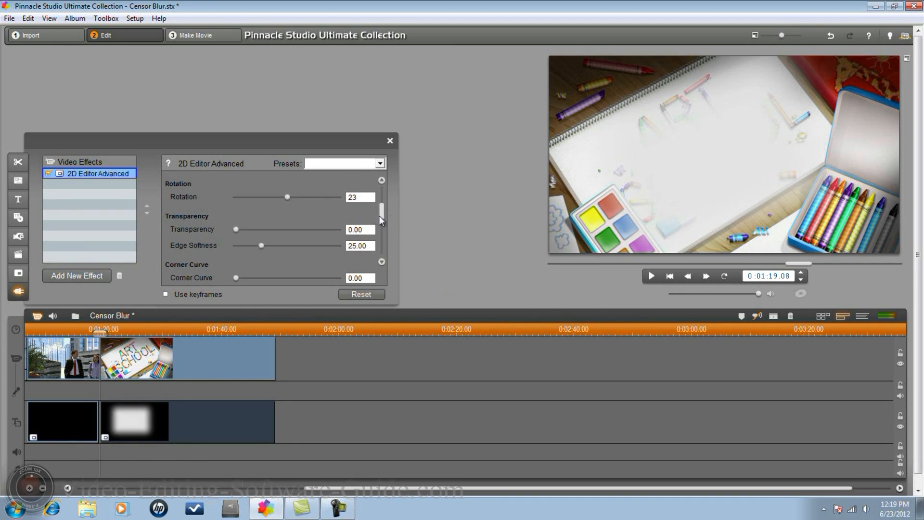
mouse_move(382, 216)
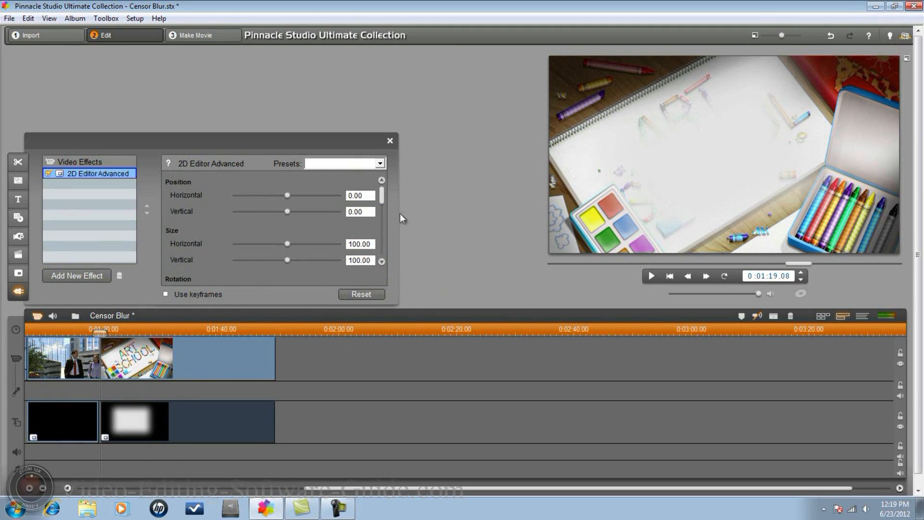
mouse_move(672, 166)
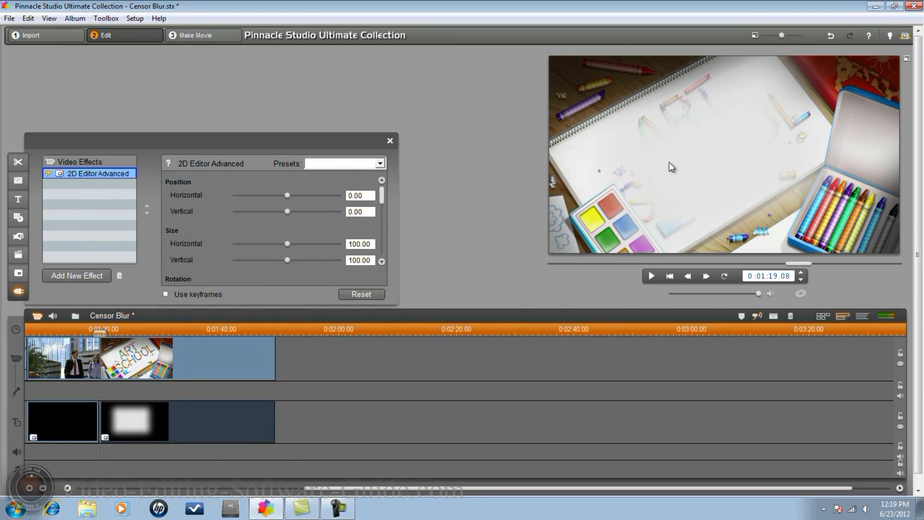
Set the title's vertical position to 11 and its rotation to 26 degrees.
left_click(360, 211)
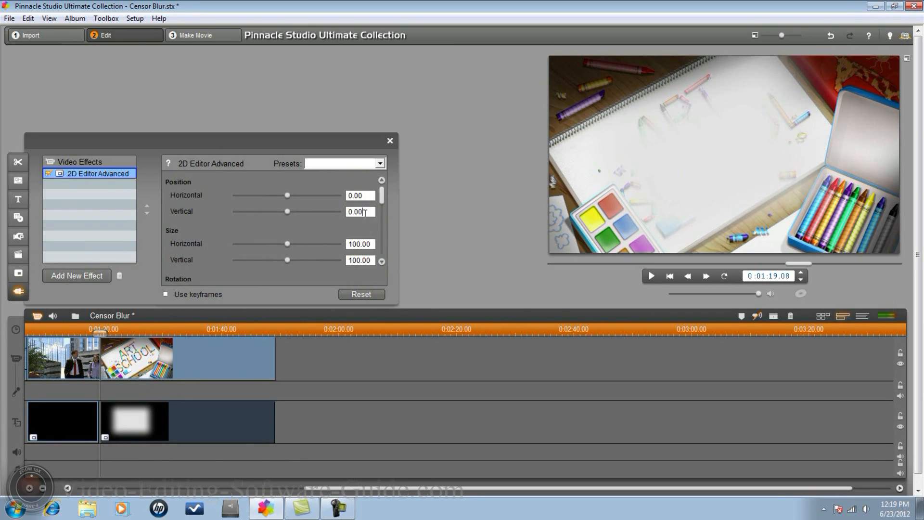
type("14")
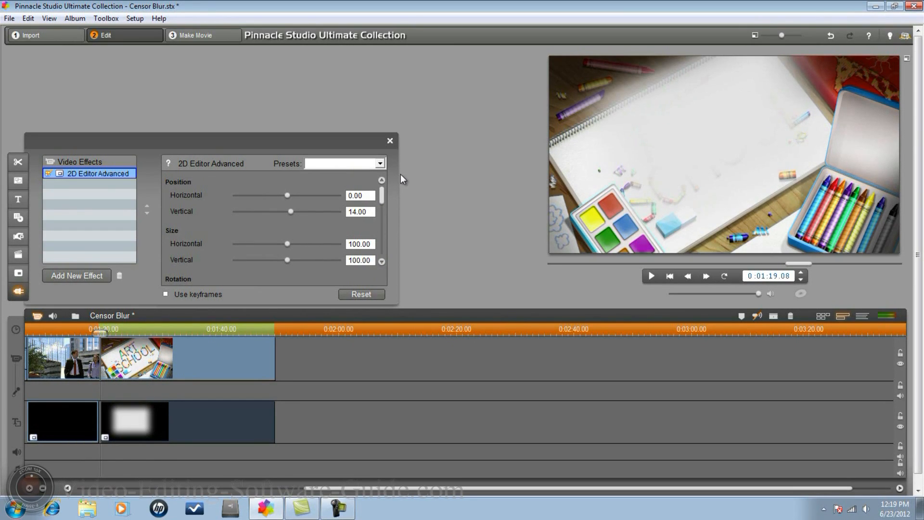
mouse_move(660, 86)
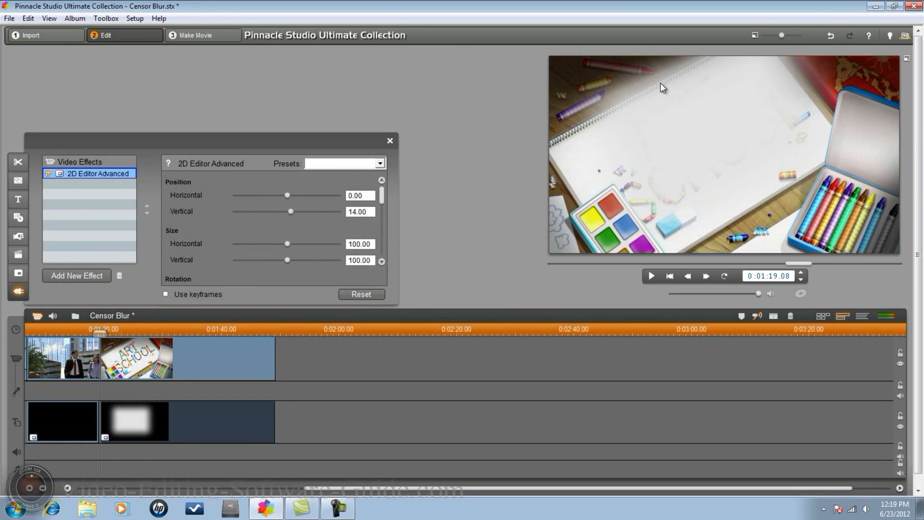
mouse_move(606, 95)
type("2")
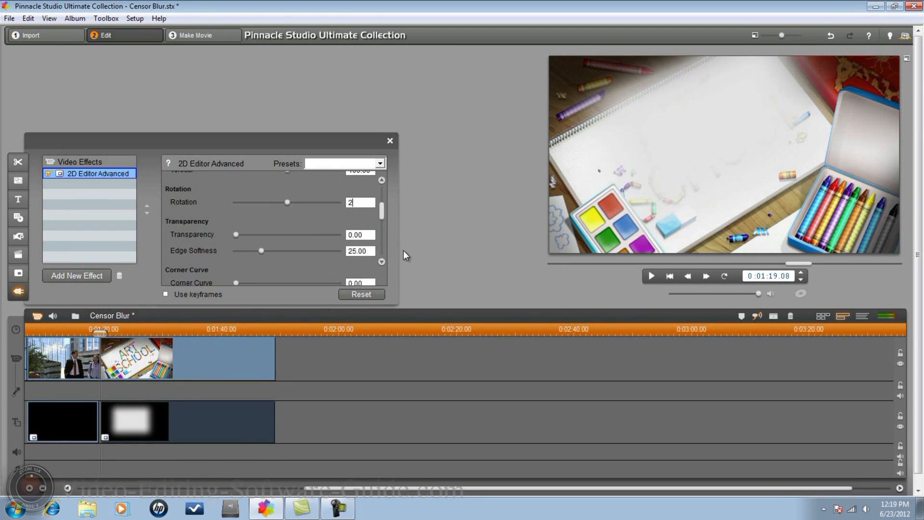
type("1")
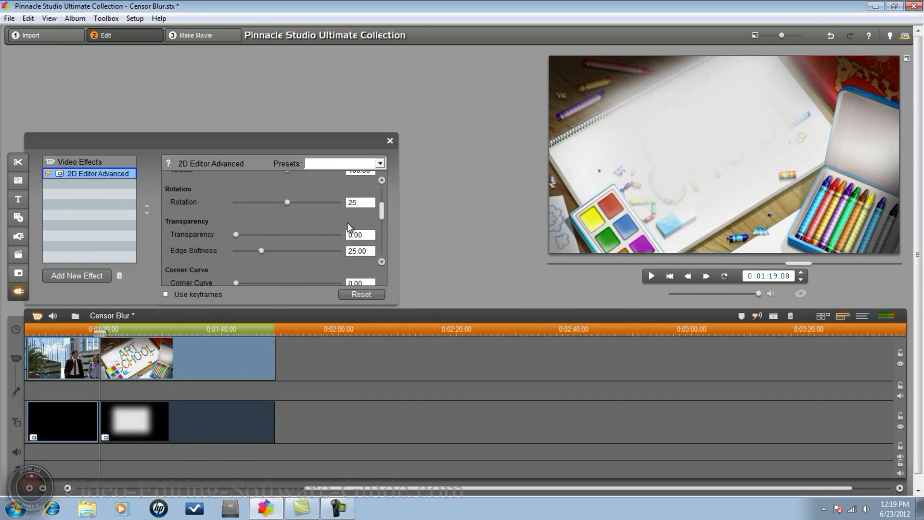
type("26")
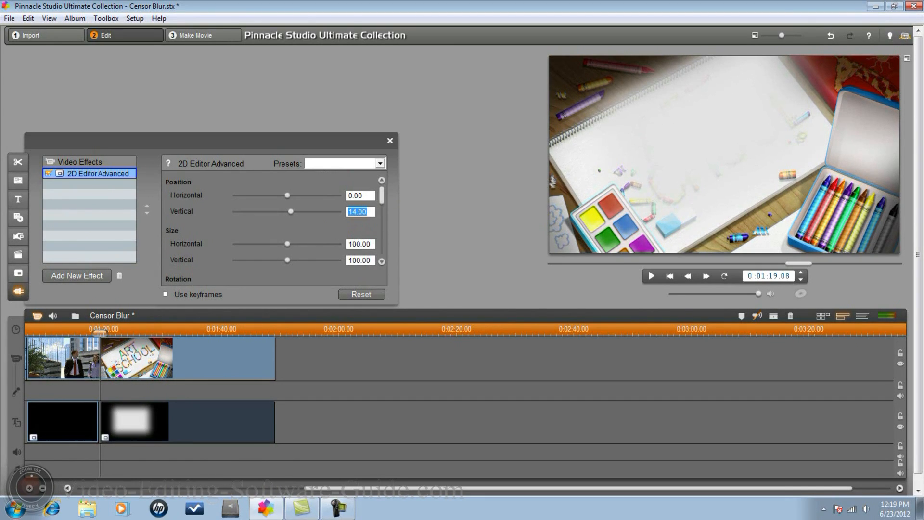
type("5")
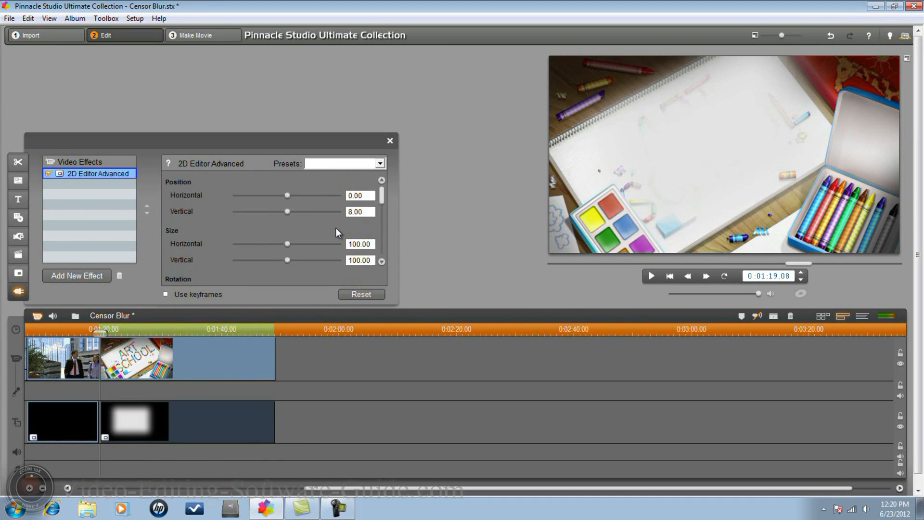
triple_click(360, 211)
type("9")
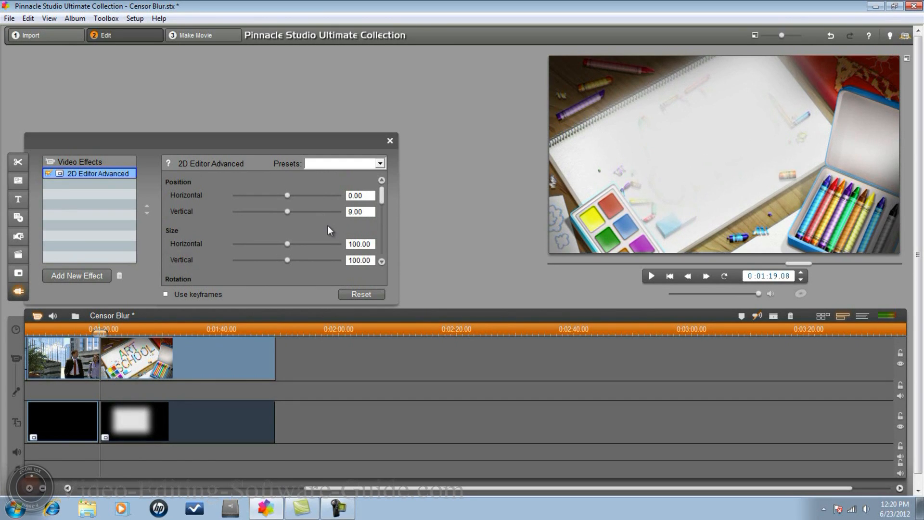
triple_click(360, 211)
type("11")
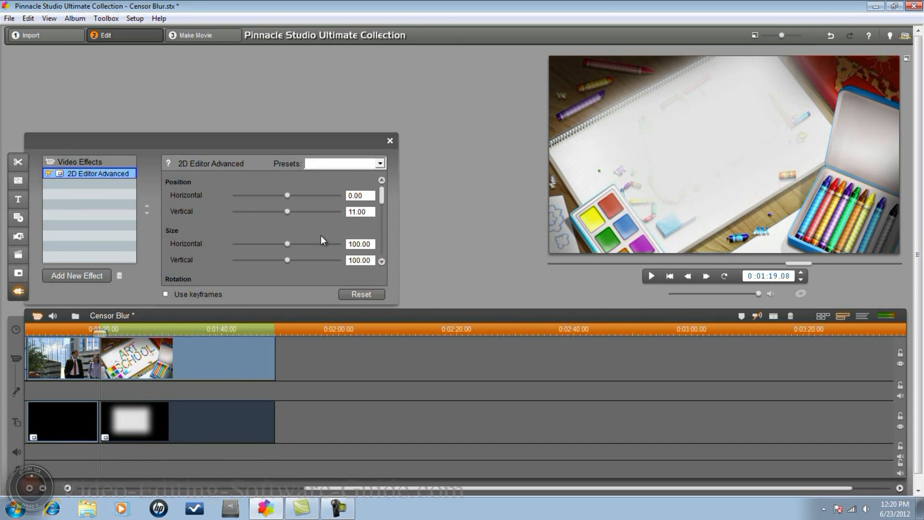
mouse_move(338, 266)
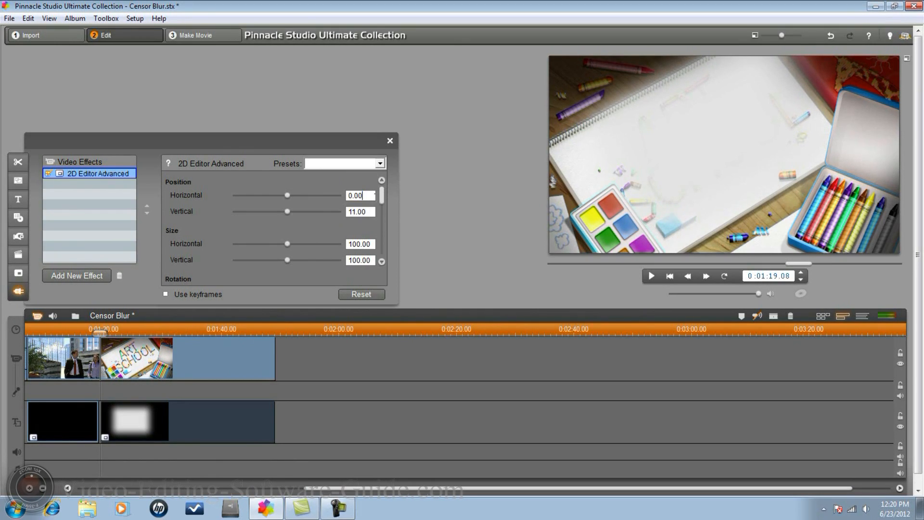
scroll("down", 3)
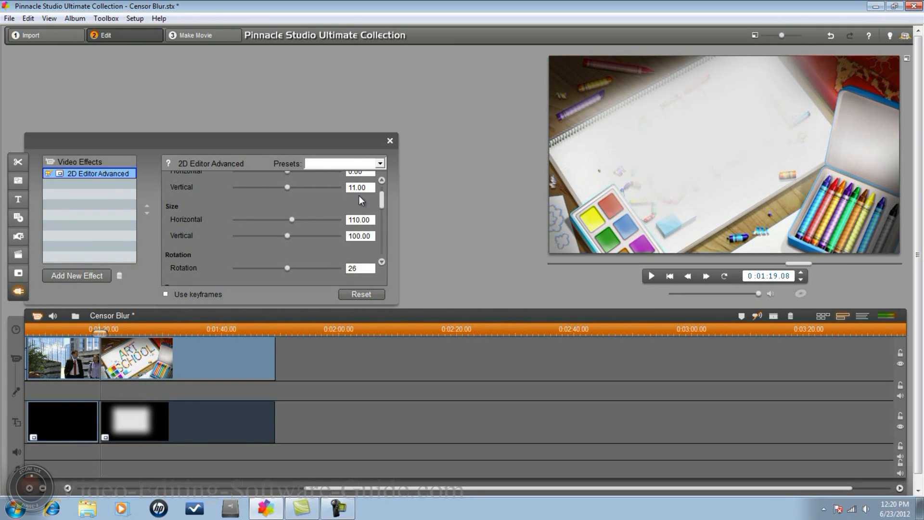
mouse_move(319, 230)
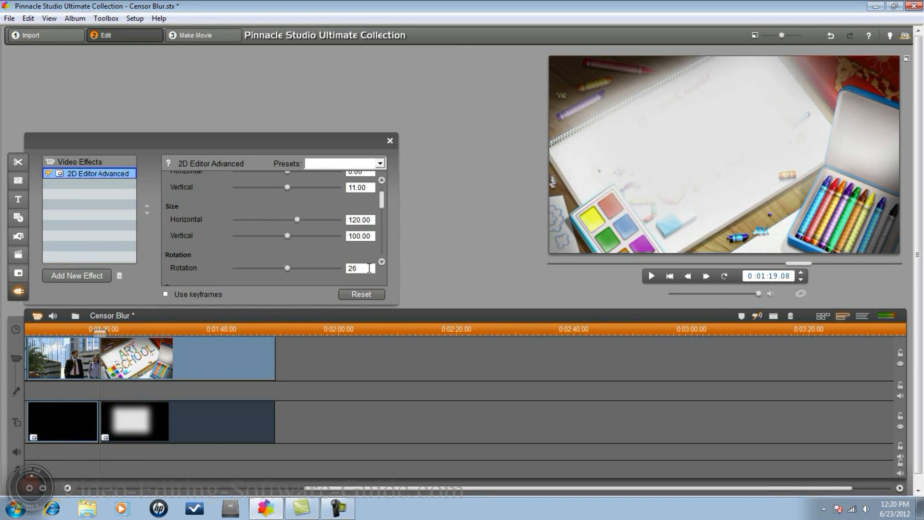
Raise the title's horizontal size to 135 and rotation to 35 degrees.
triple_click(360, 219)
type("125")
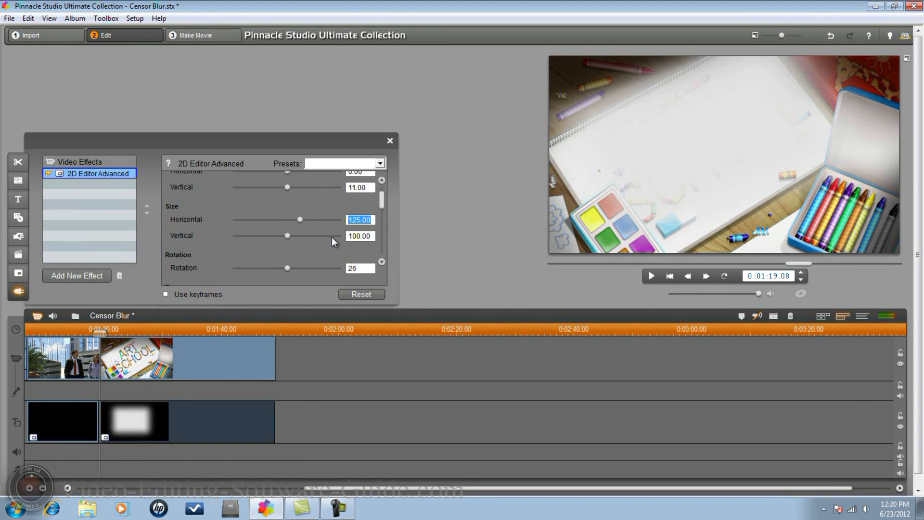
left_click_drag(300, 219, 302, 220)
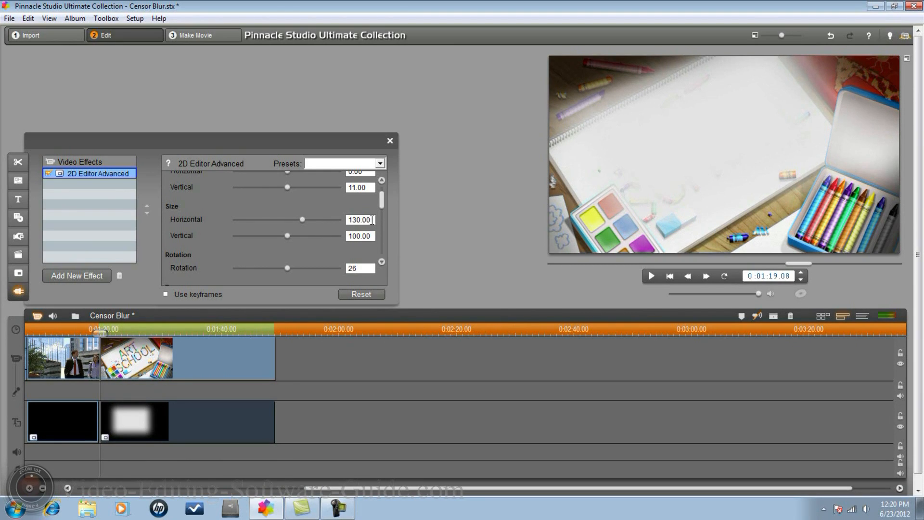
type("1")
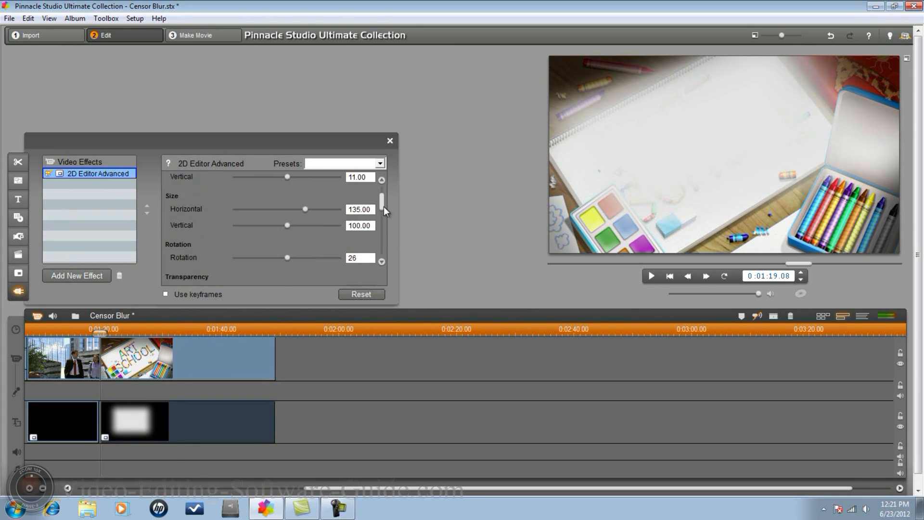
triple_click(359, 257)
type("35")
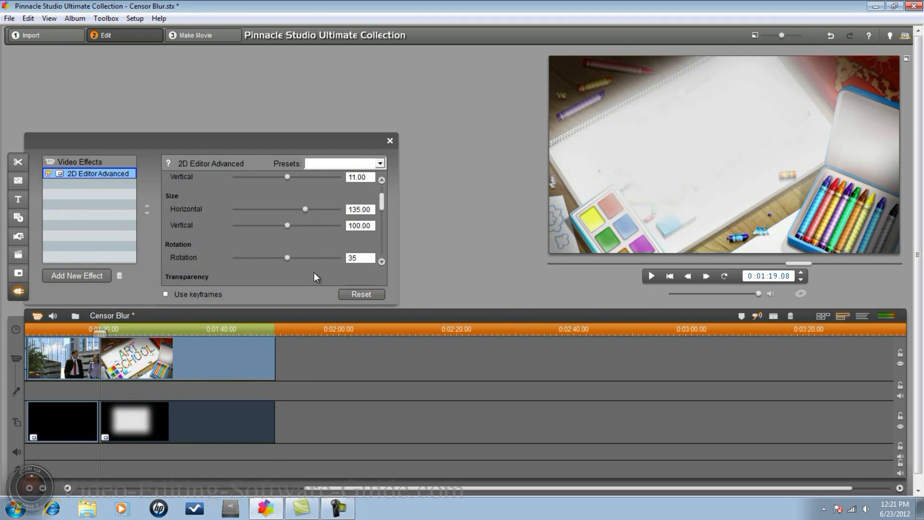
mouse_move(334, 248)
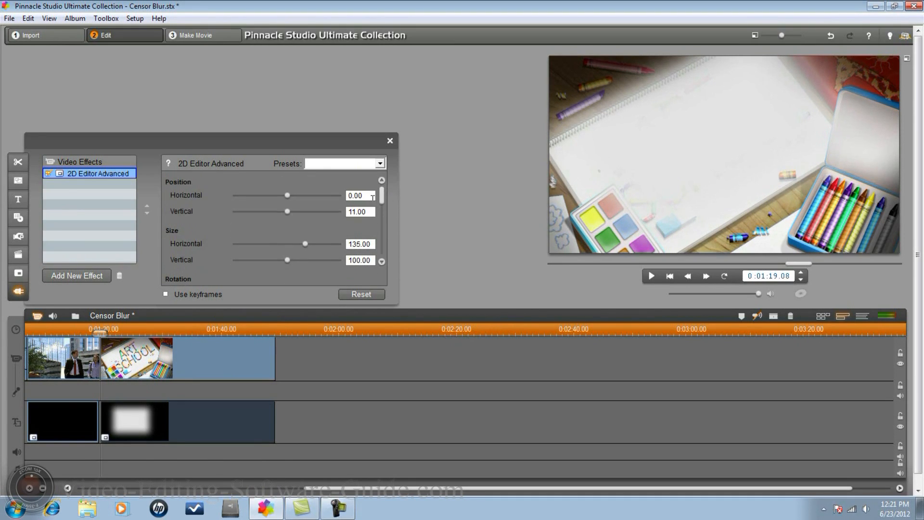
In 2D Editor Advanced, set the title's position to -3, 7 and vertical size to 105%.
triple_click(359, 195)
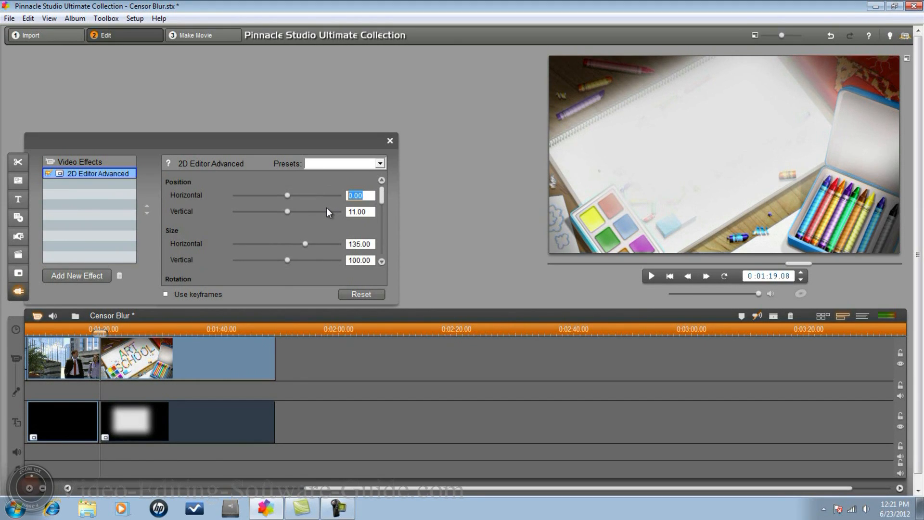
type("-5")
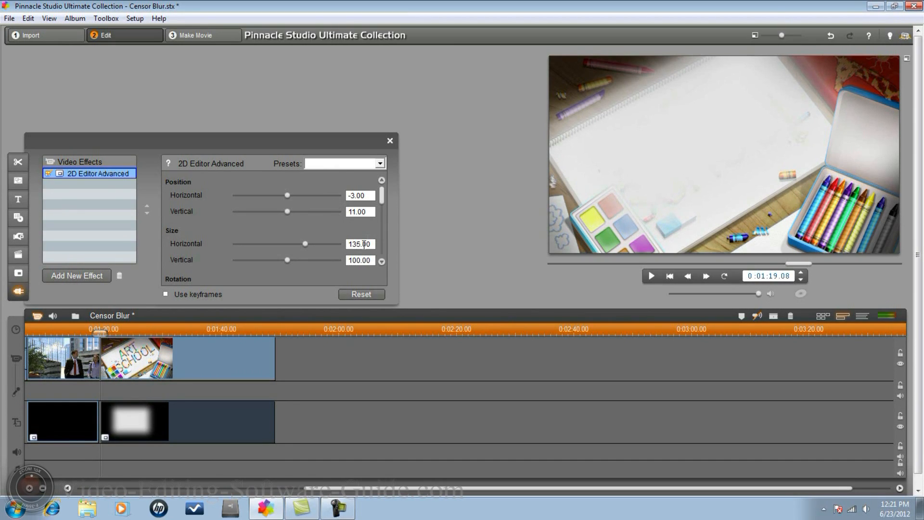
triple_click(359, 260)
type("105")
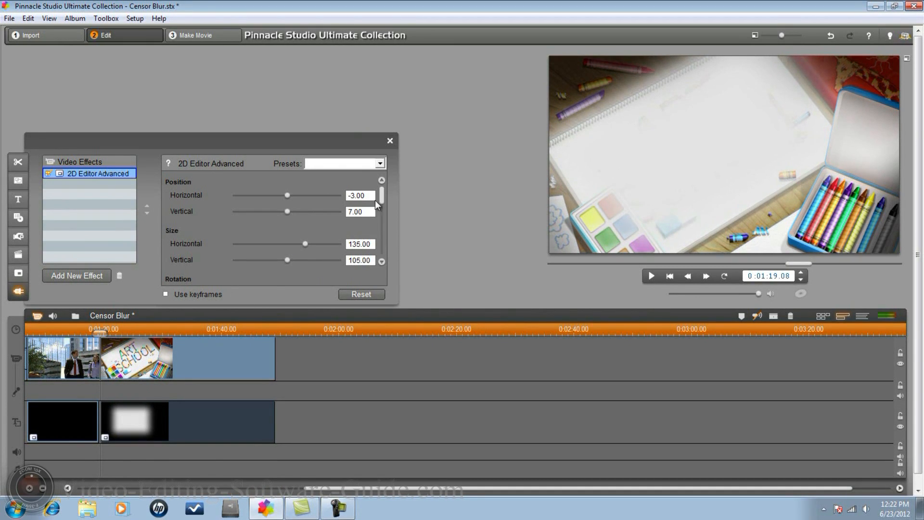
left_click(389, 140)
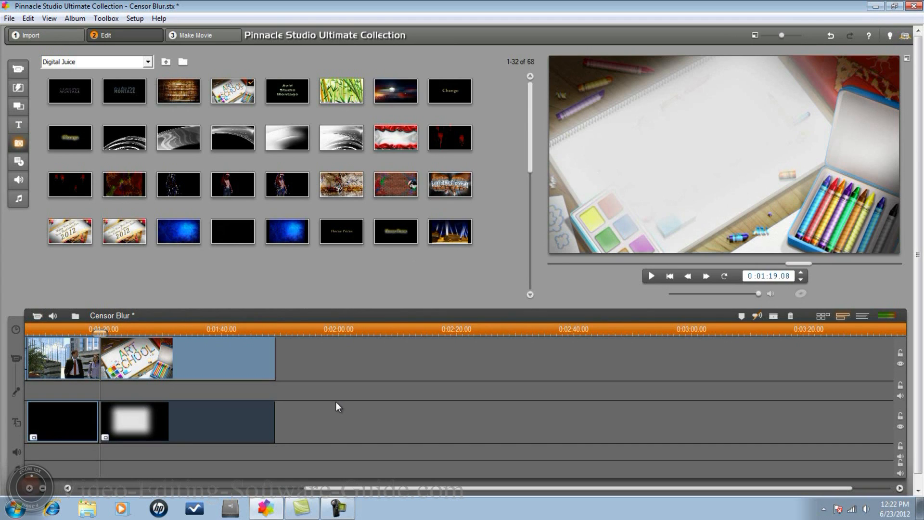
mouse_move(133, 382)
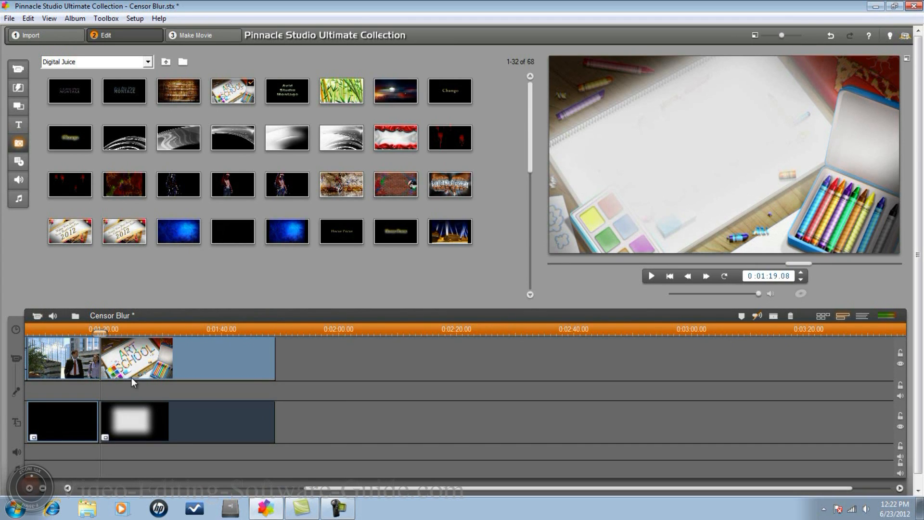